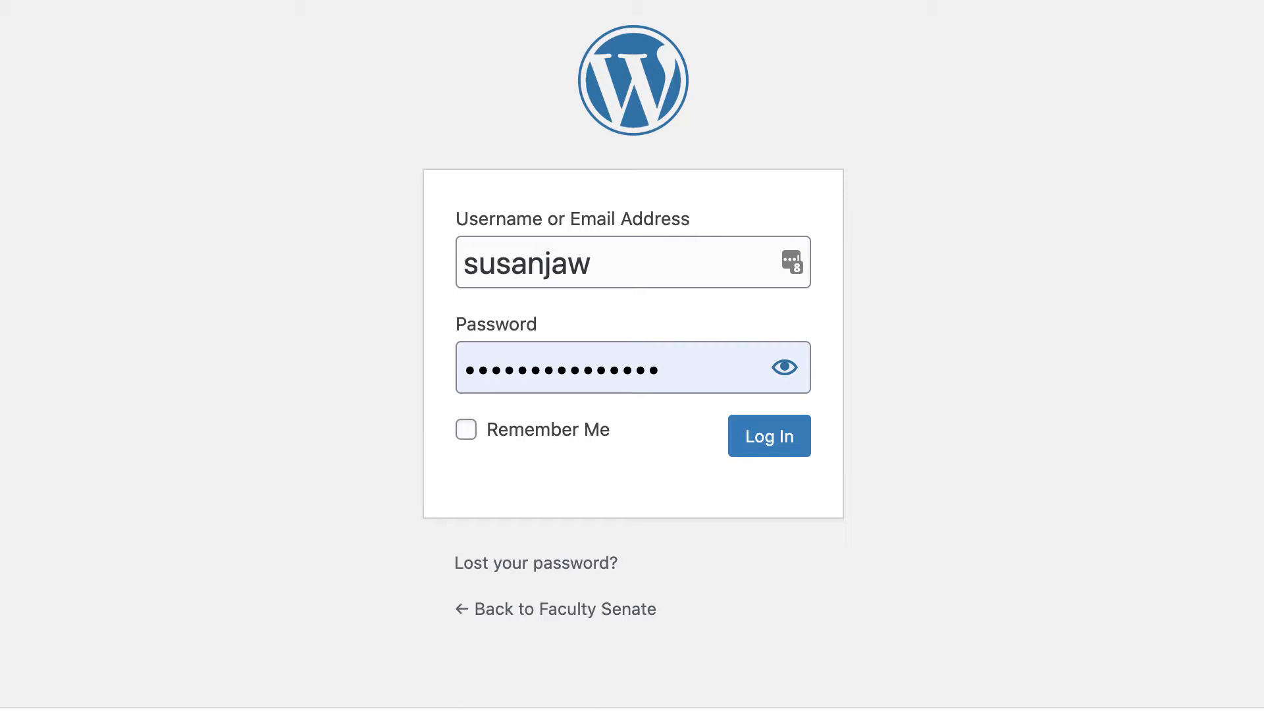
{"action": "mouse_move", "coordinate": [1174, 438]}
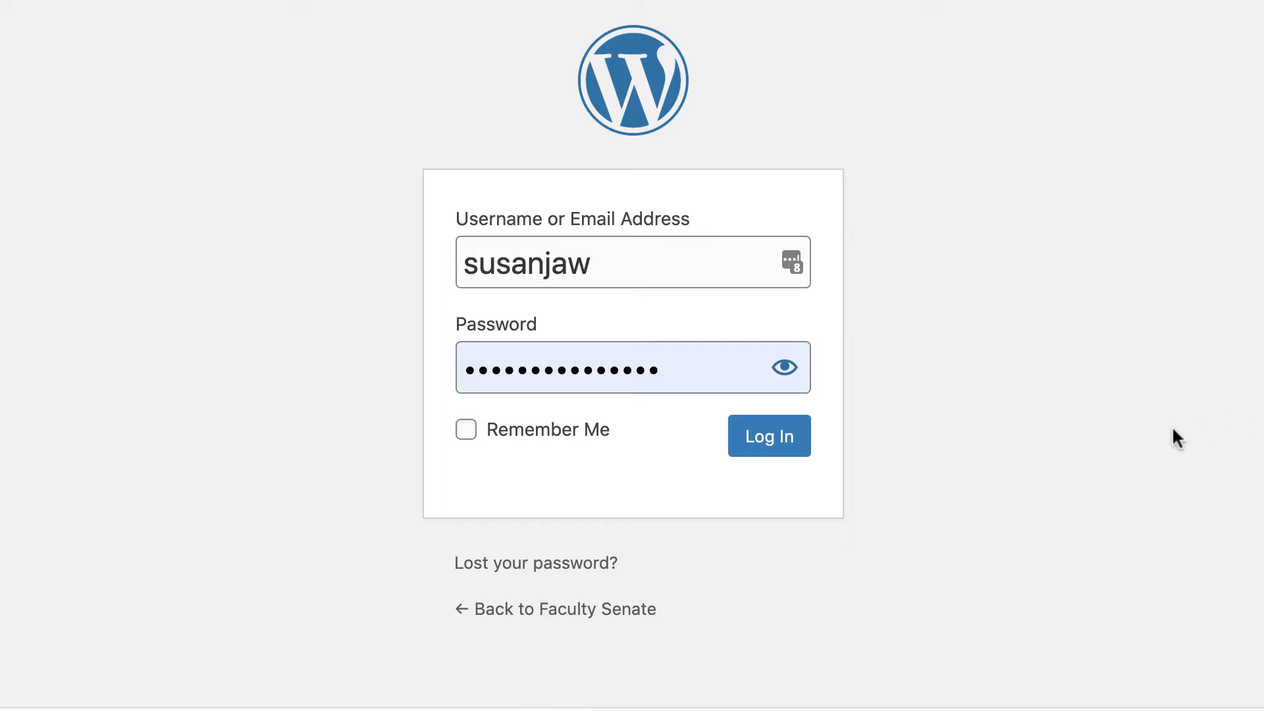
Log in to the Faculty Senate WordPress site with the entered credentials.
{"action": "left_click", "coordinate": [769, 435]}
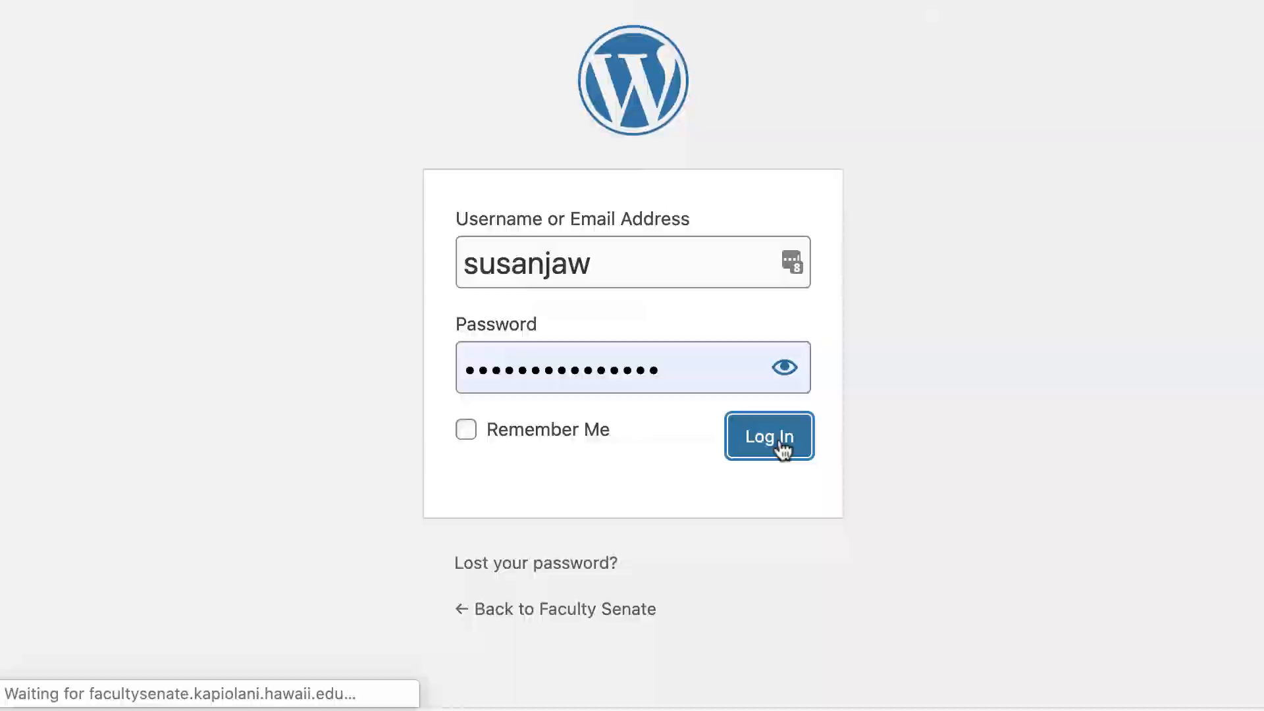
{"action": "left_click", "coordinate": [769, 436]}
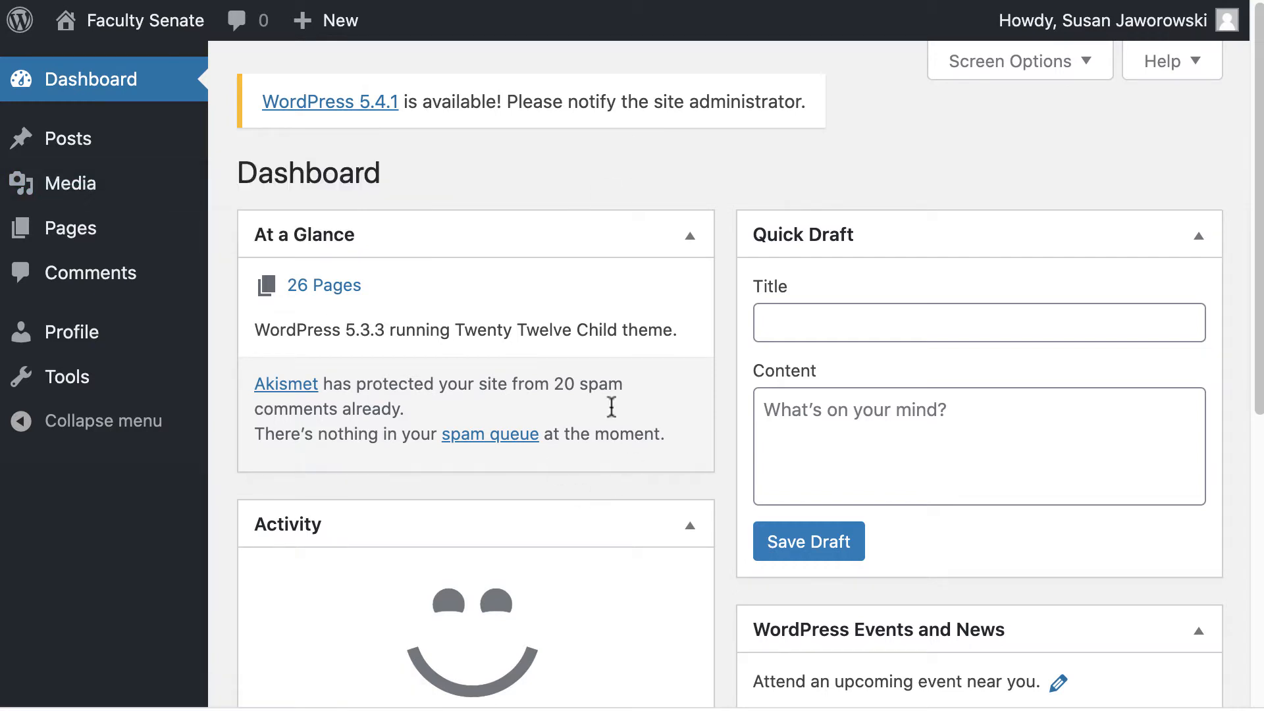
{"action": "mouse_move", "coordinate": [732, 535]}
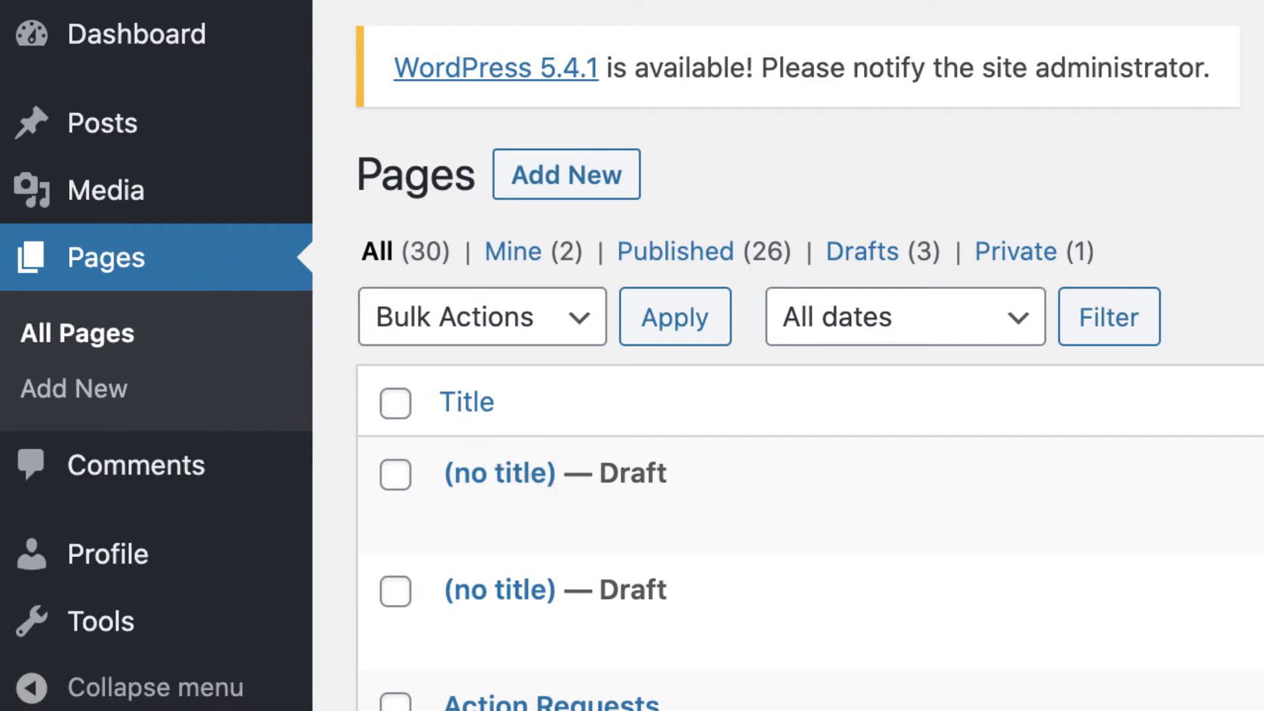
Scroll the Pages list down to the Distance Education committee page.
{"action": "scroll", "scroll_direction": "down", "scroll_amount": 3}
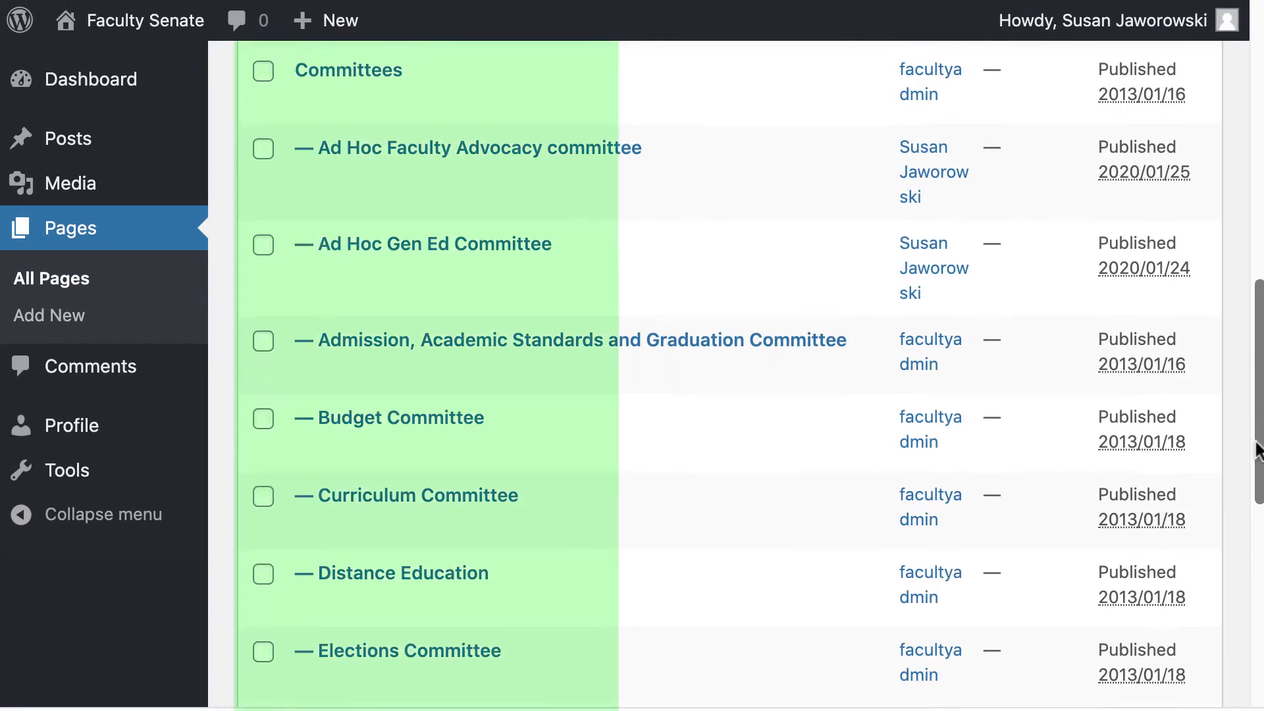
{"action": "scroll", "scroll_direction": "down", "scroll_amount": 3}
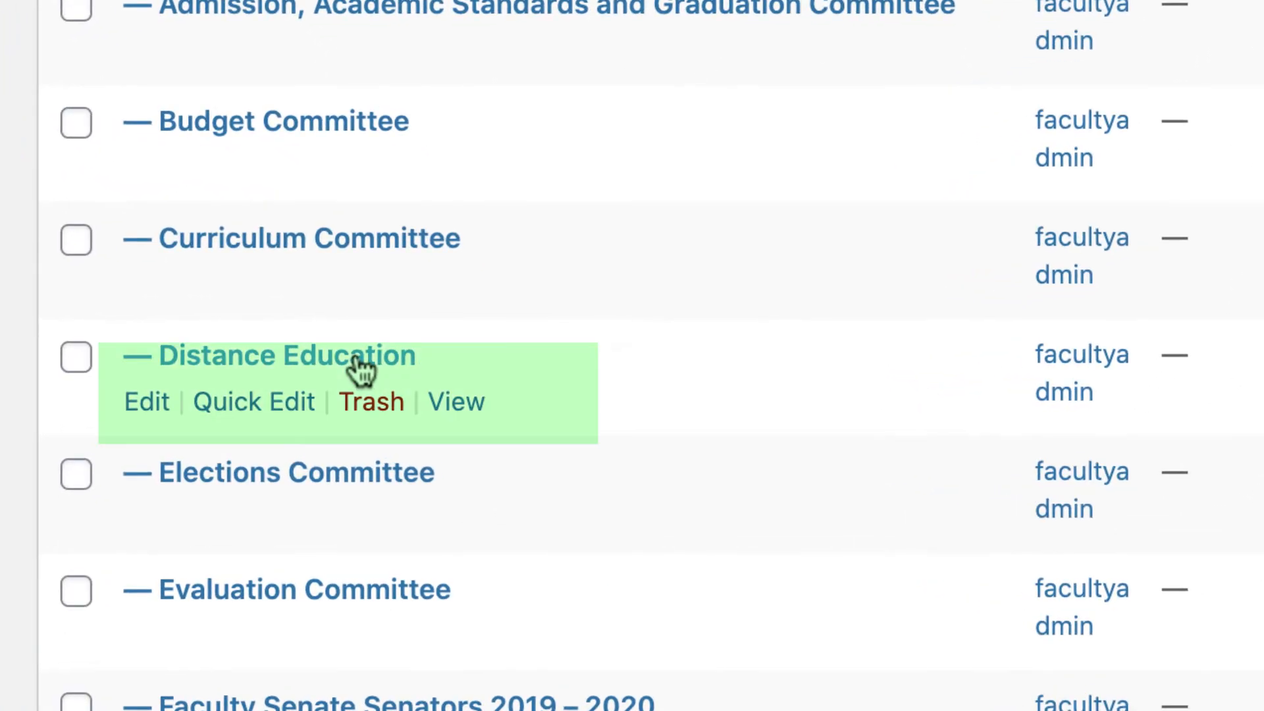
{"action": "mouse_move", "coordinate": [131, 435]}
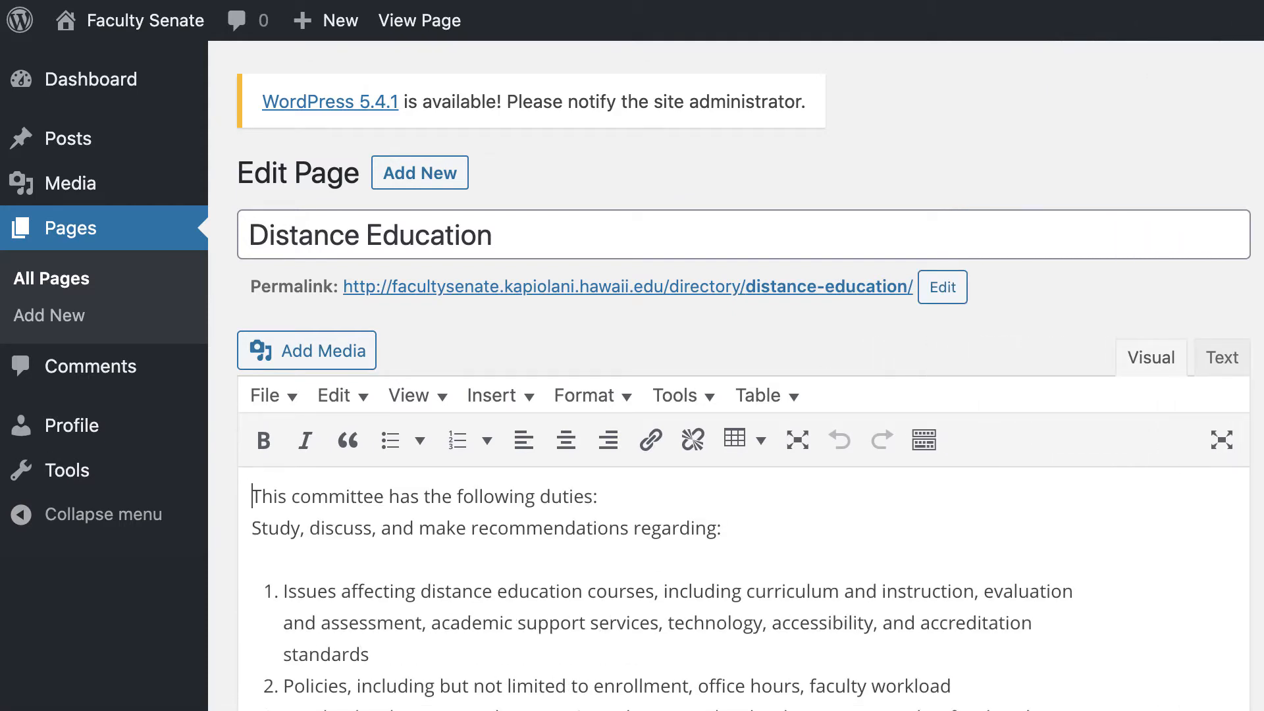
{"action": "mouse_move", "coordinate": [588, 563]}
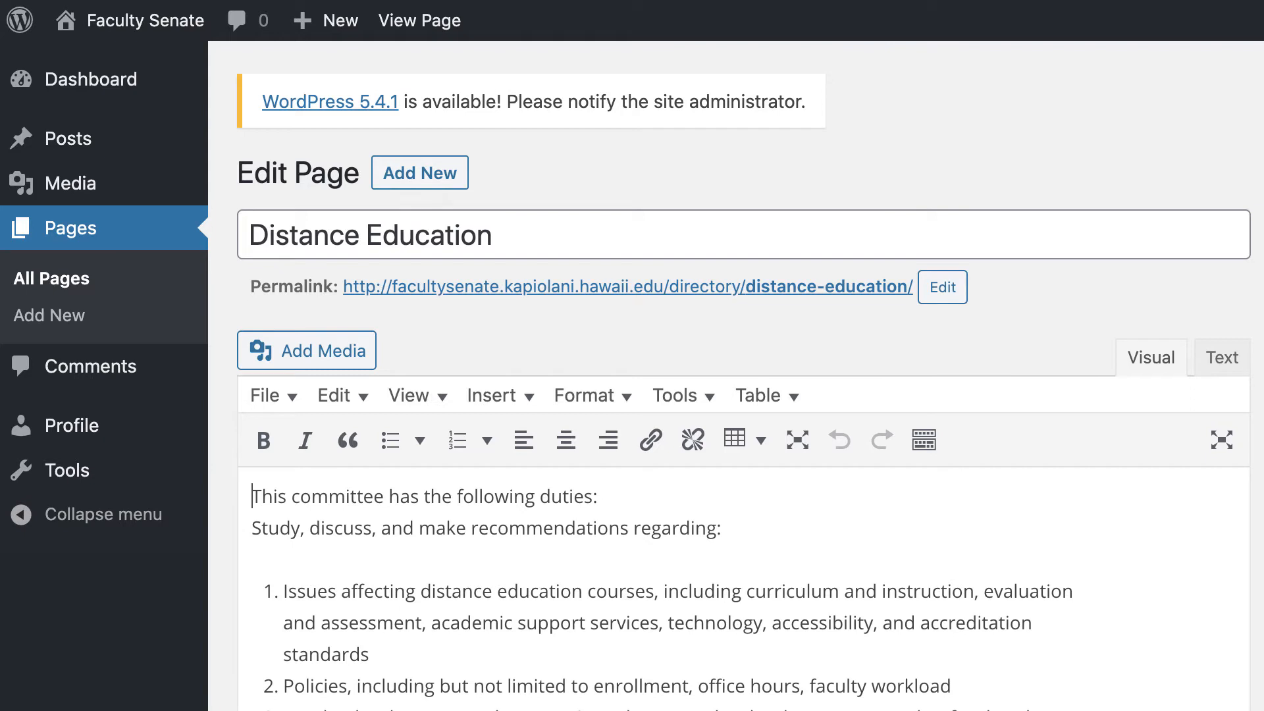
Scroll the editor down to the 'End of year report:' heading.
{"action": "scroll", "scroll_direction": "down", "scroll_amount": 3}
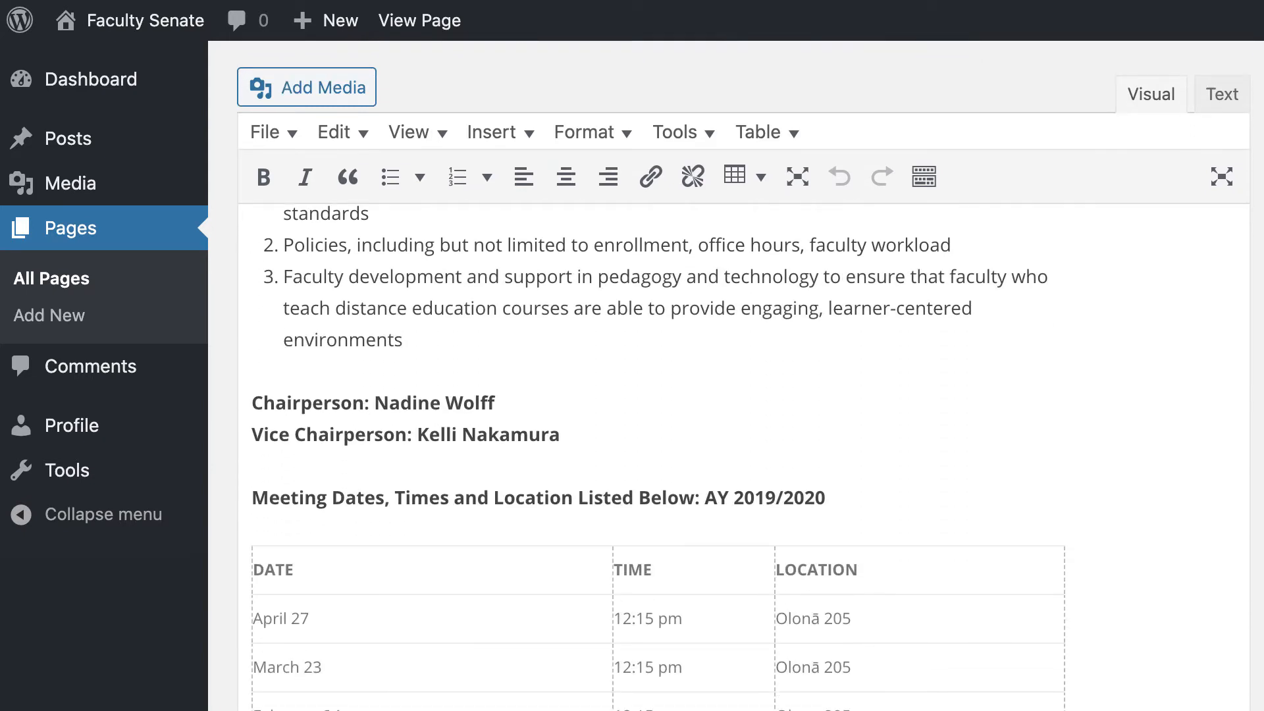
{"action": "scroll", "scroll_direction": "down", "scroll_amount": 3}
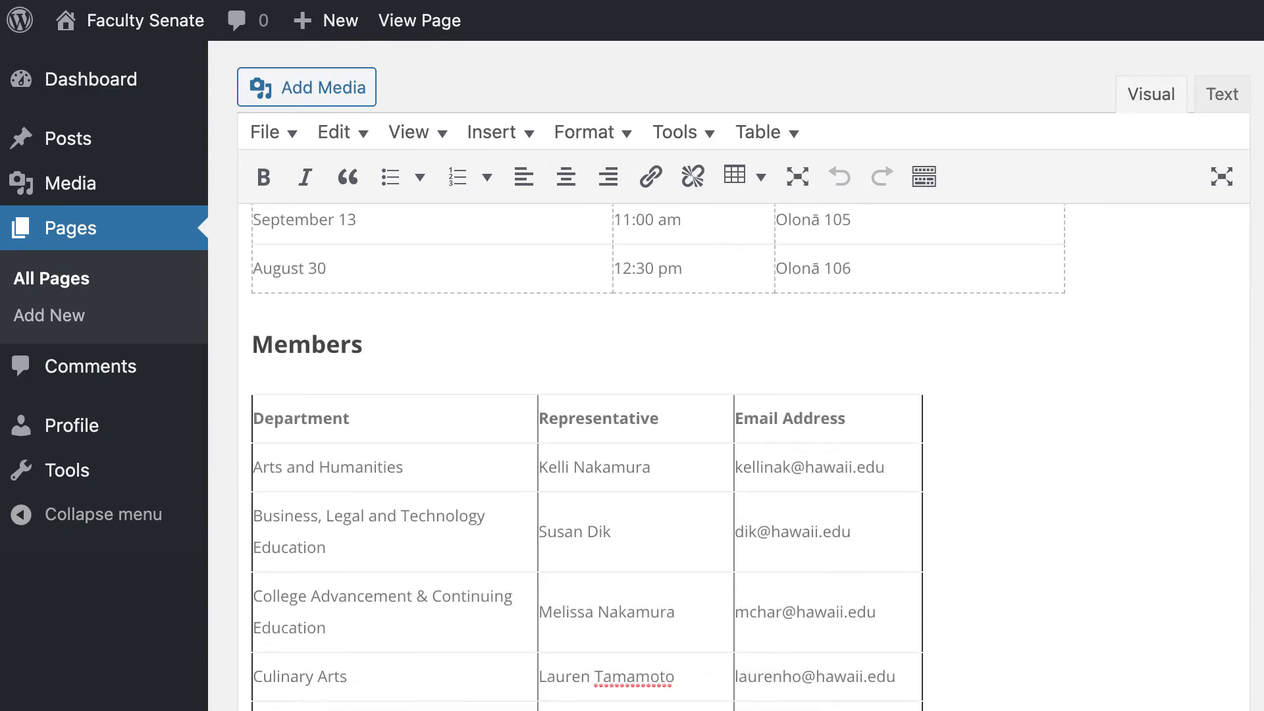
{"action": "scroll", "scroll_direction": "down", "scroll_amount": 3}
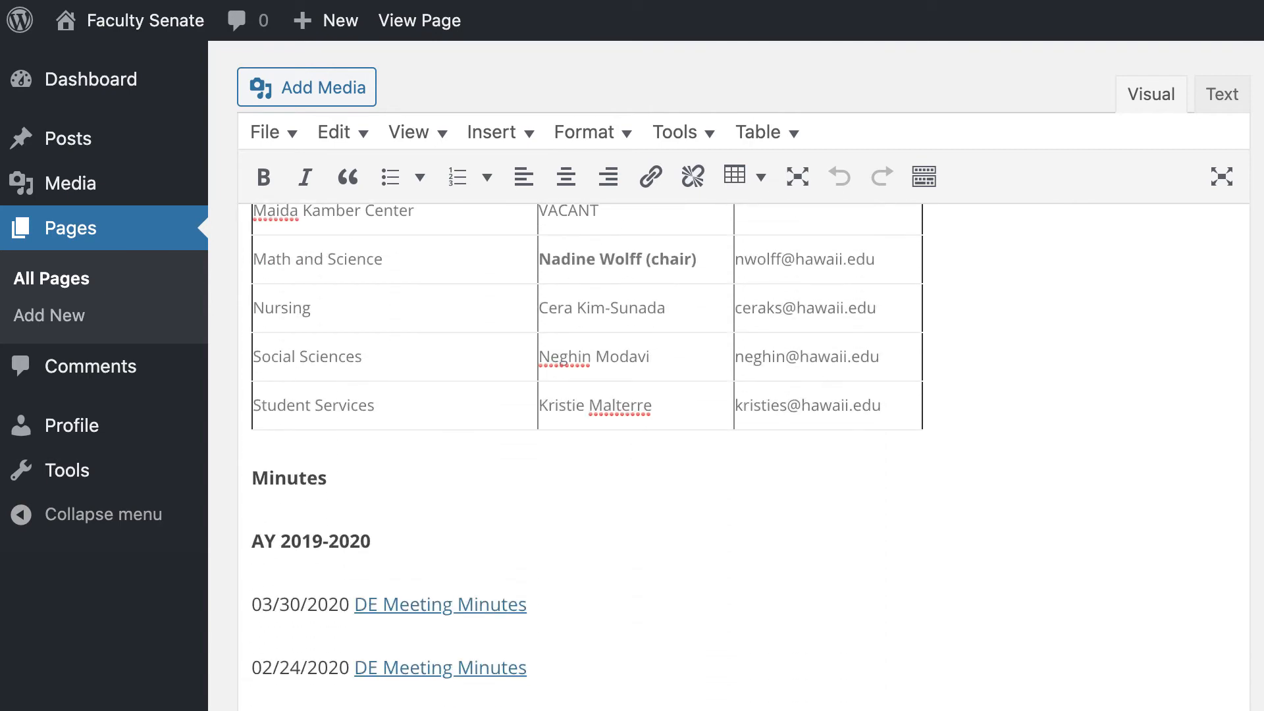
{"action": "scroll", "scroll_direction": "down", "scroll_amount": 3}
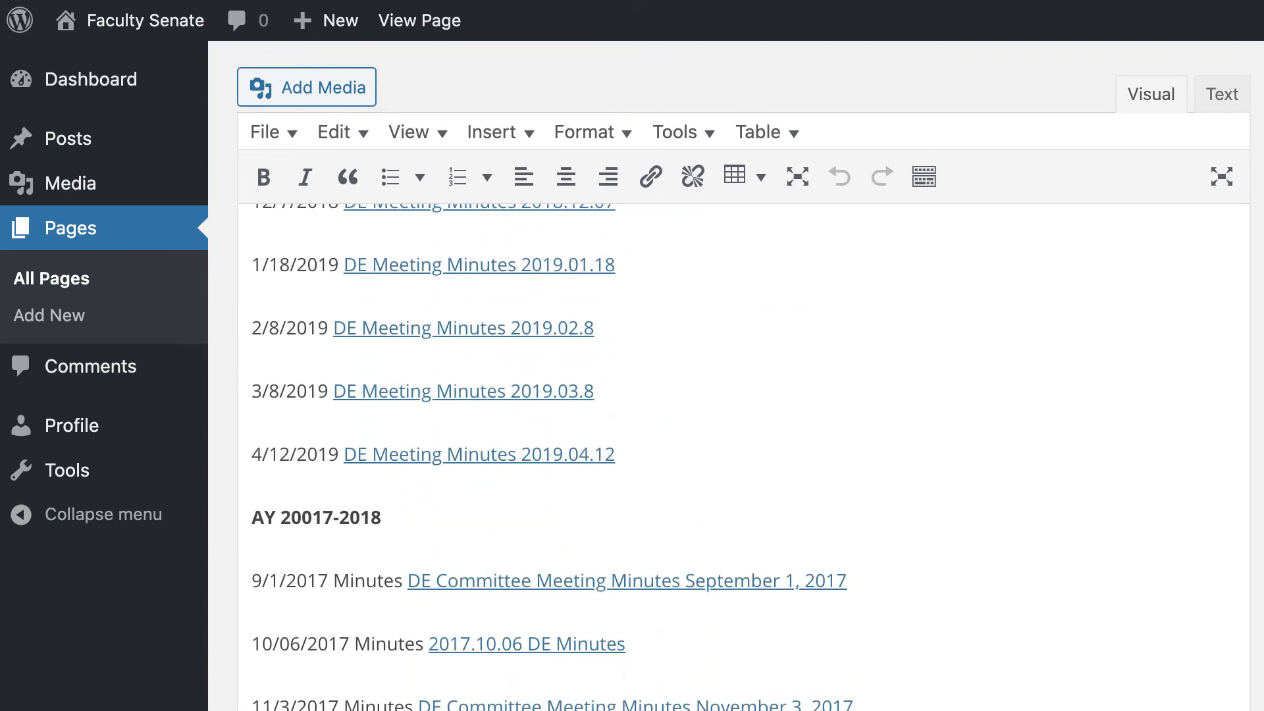
{"action": "scroll", "scroll_direction": "down", "scroll_amount": 3}
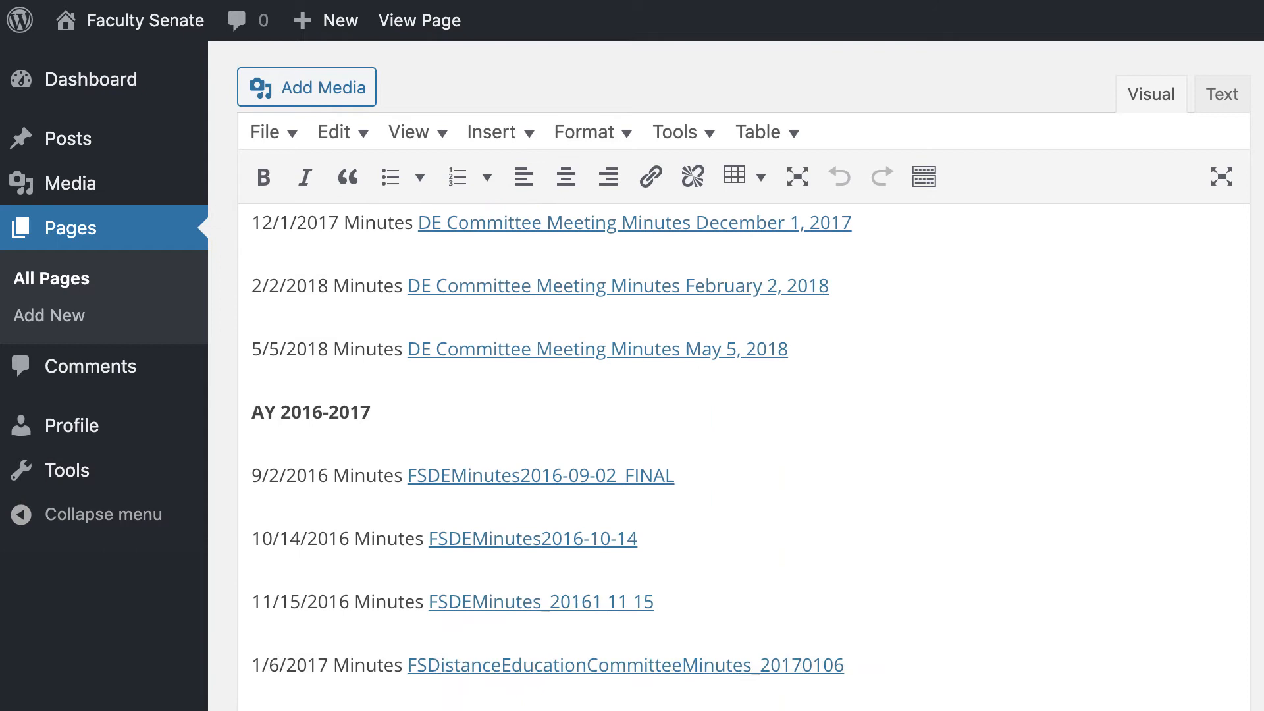
{"action": "scroll", "scroll_direction": "down", "scroll_amount": 3}
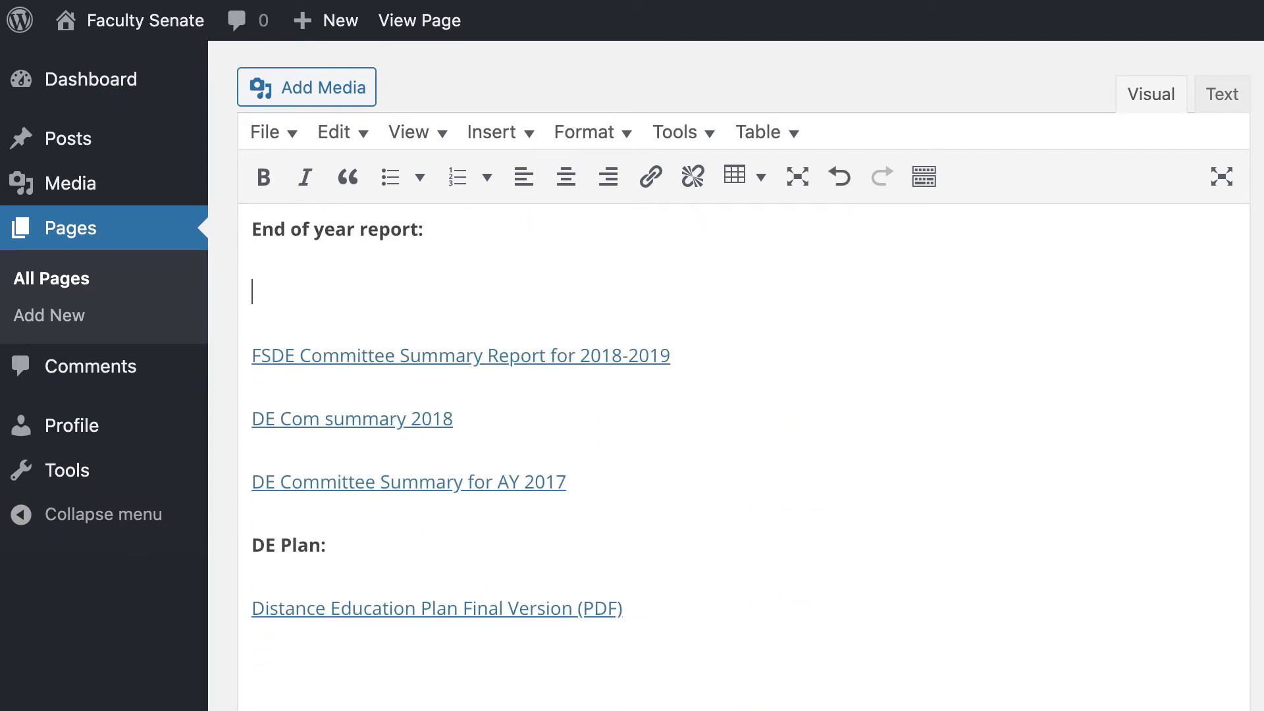
Enter 'FSDE Committee Summary Report for 2019-2020' as a new line under End of year report.
{"action": "type", "text": "F"}
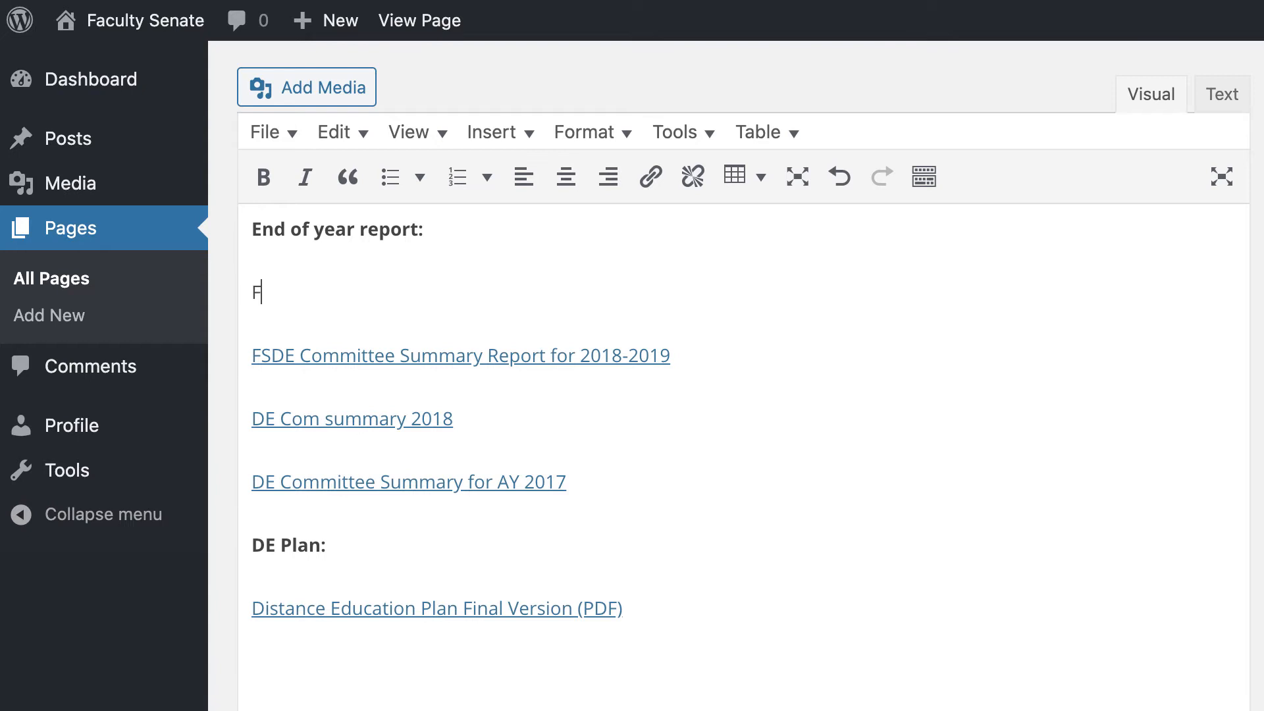
{"action": "type", "text": "SDE"}
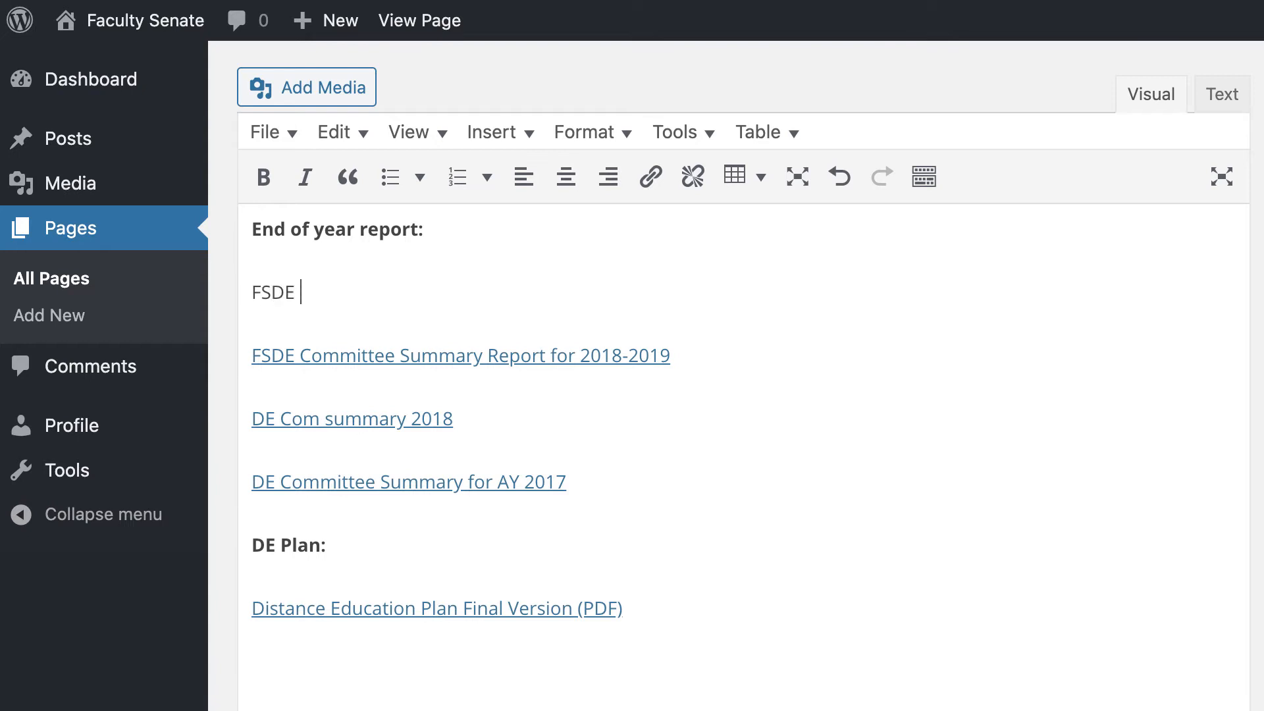
{"action": "type", "text": "Commit"}
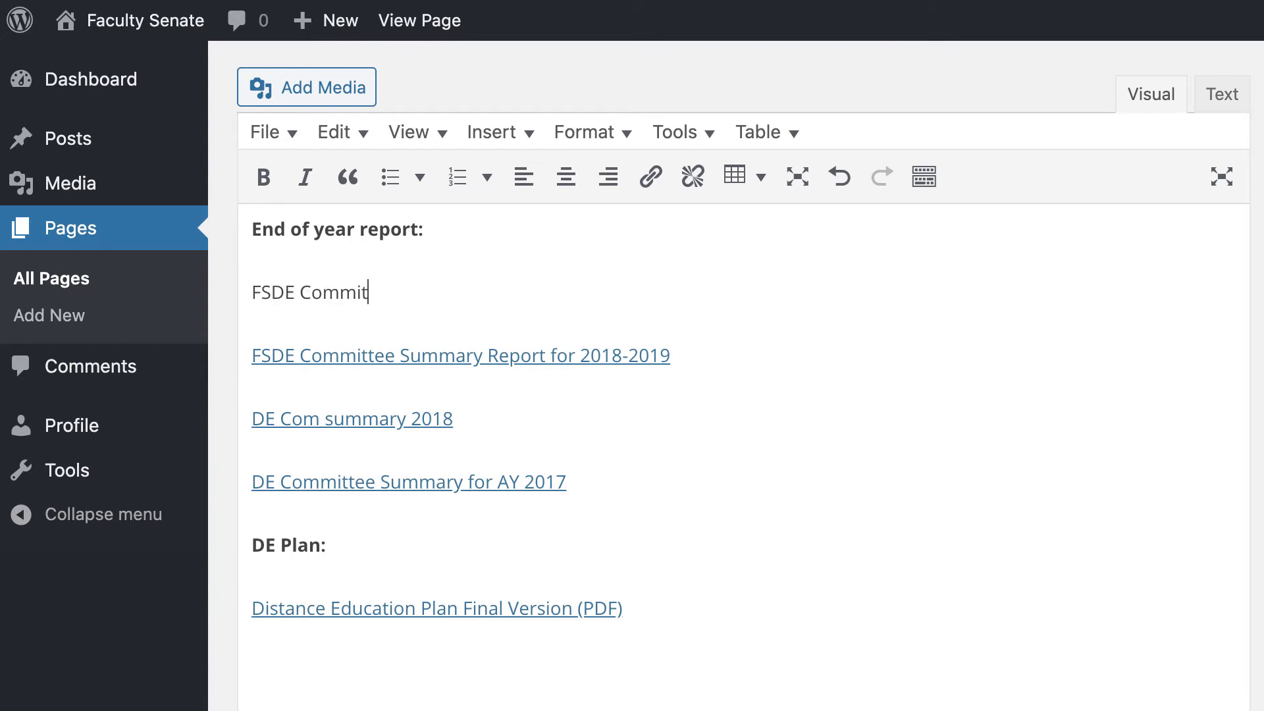
{"action": "type", "text": "tee Summary"}
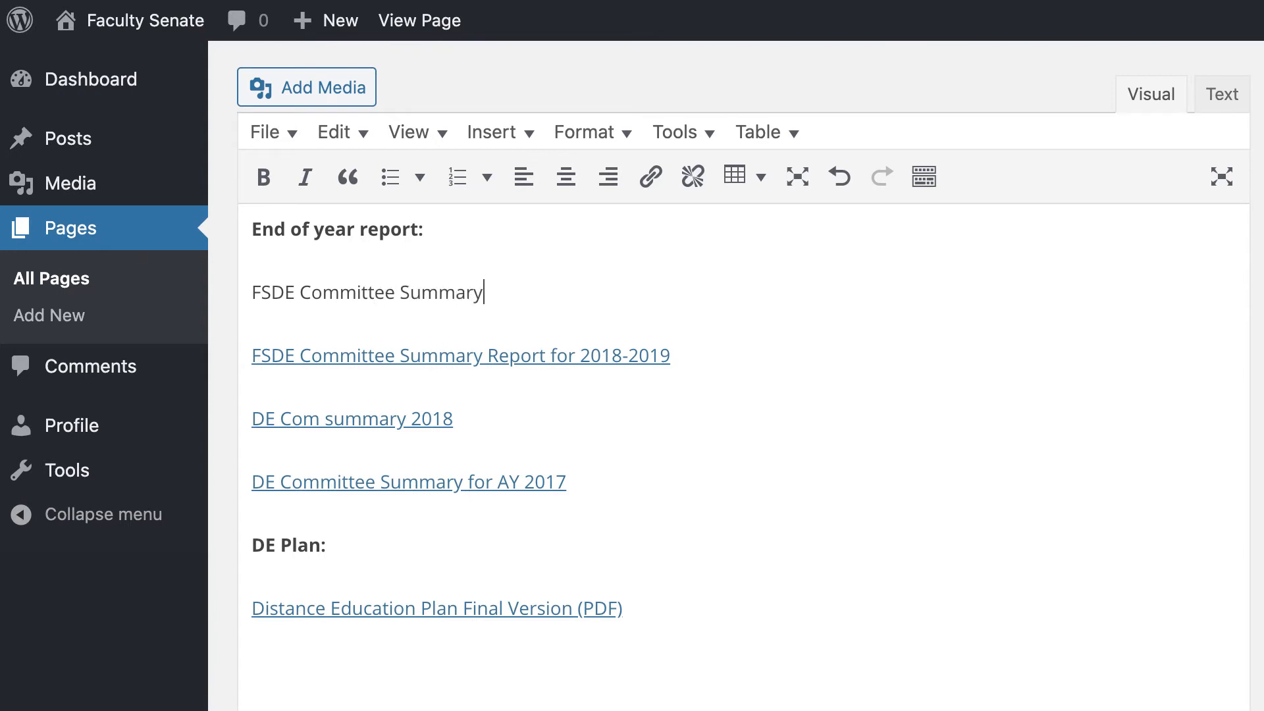
{"action": "type", "text": "Re"}
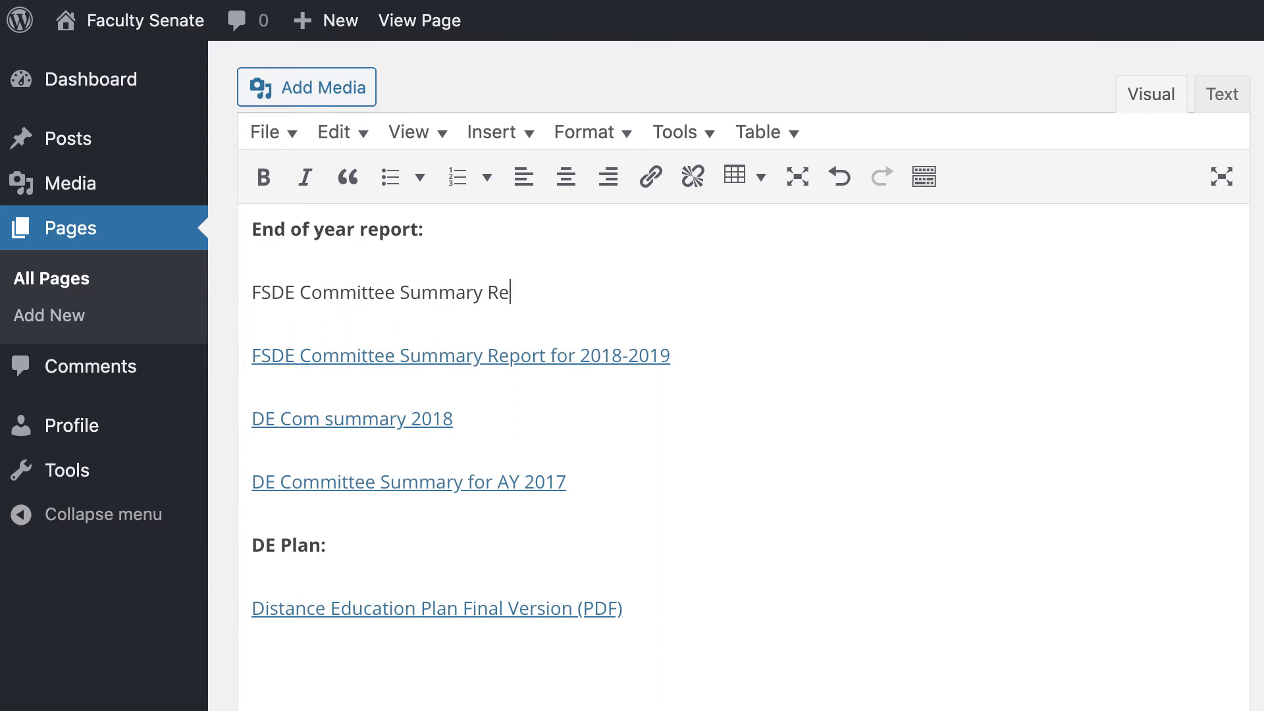
{"action": "type", "text": "port"}
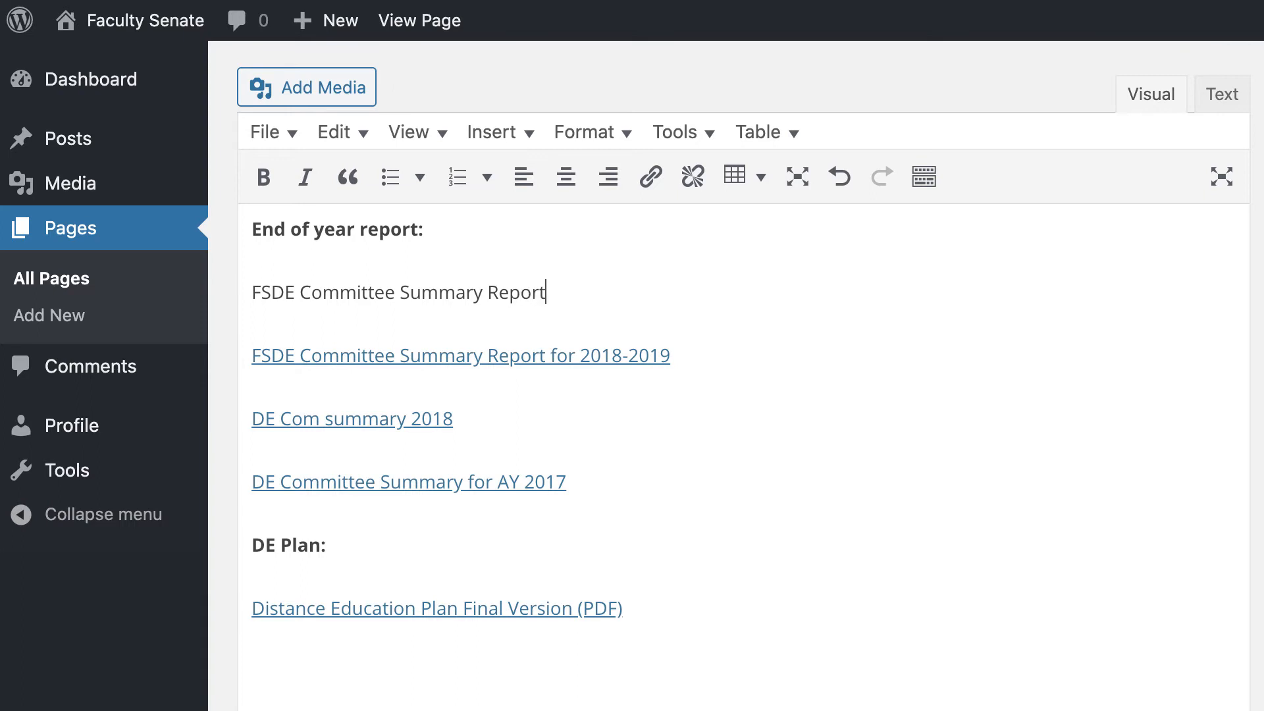
{"action": "type", "text": "for"}
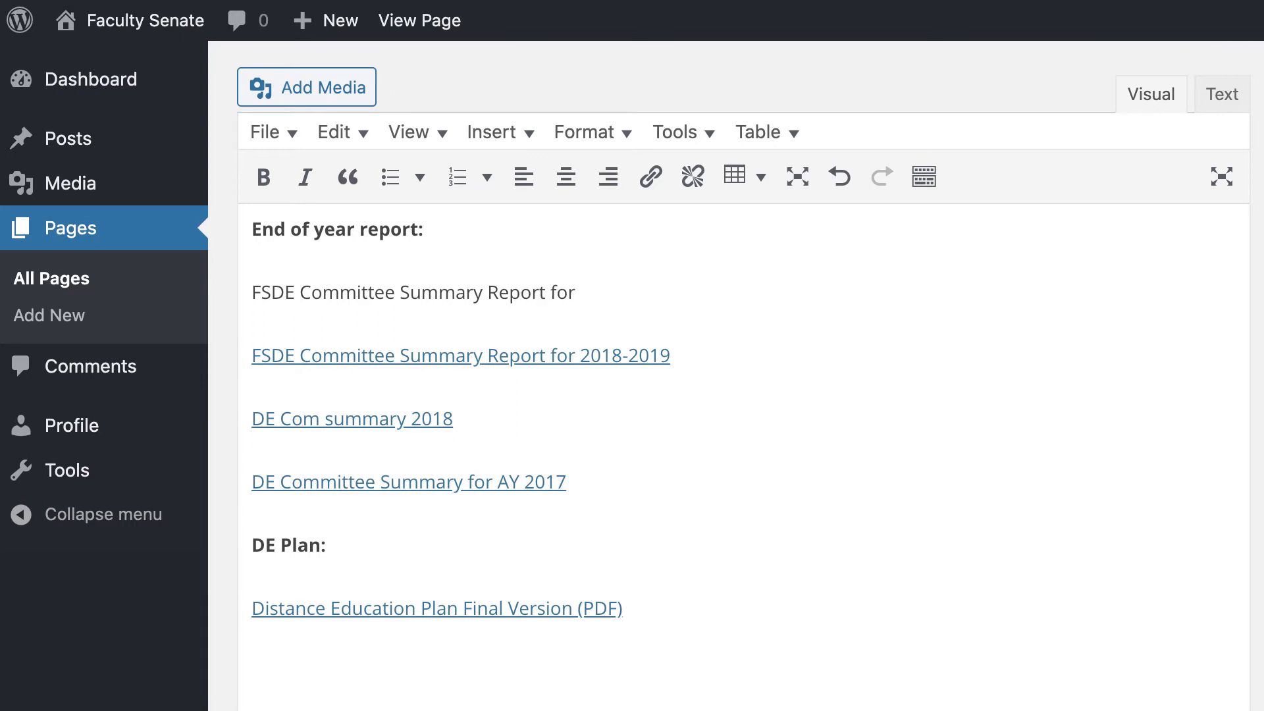
{"action": "type", "text": "2019-2020"}
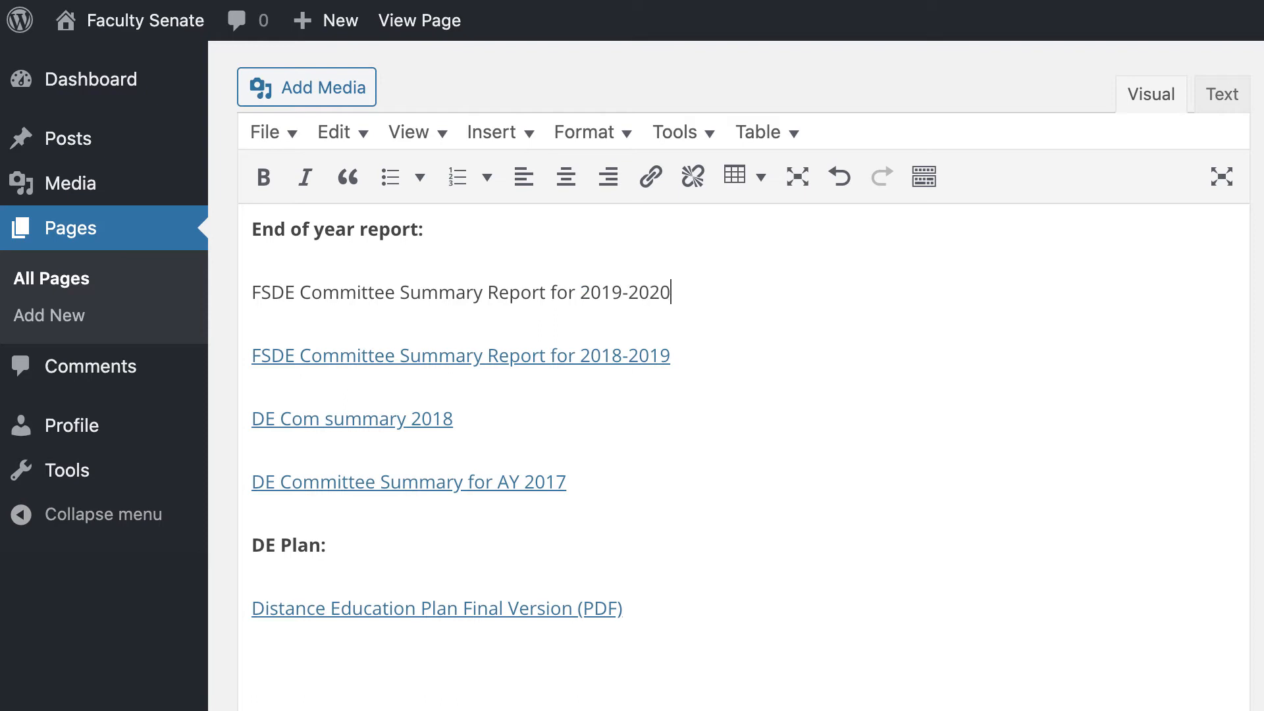
{"action": "mouse_move", "coordinate": [384, 292]}
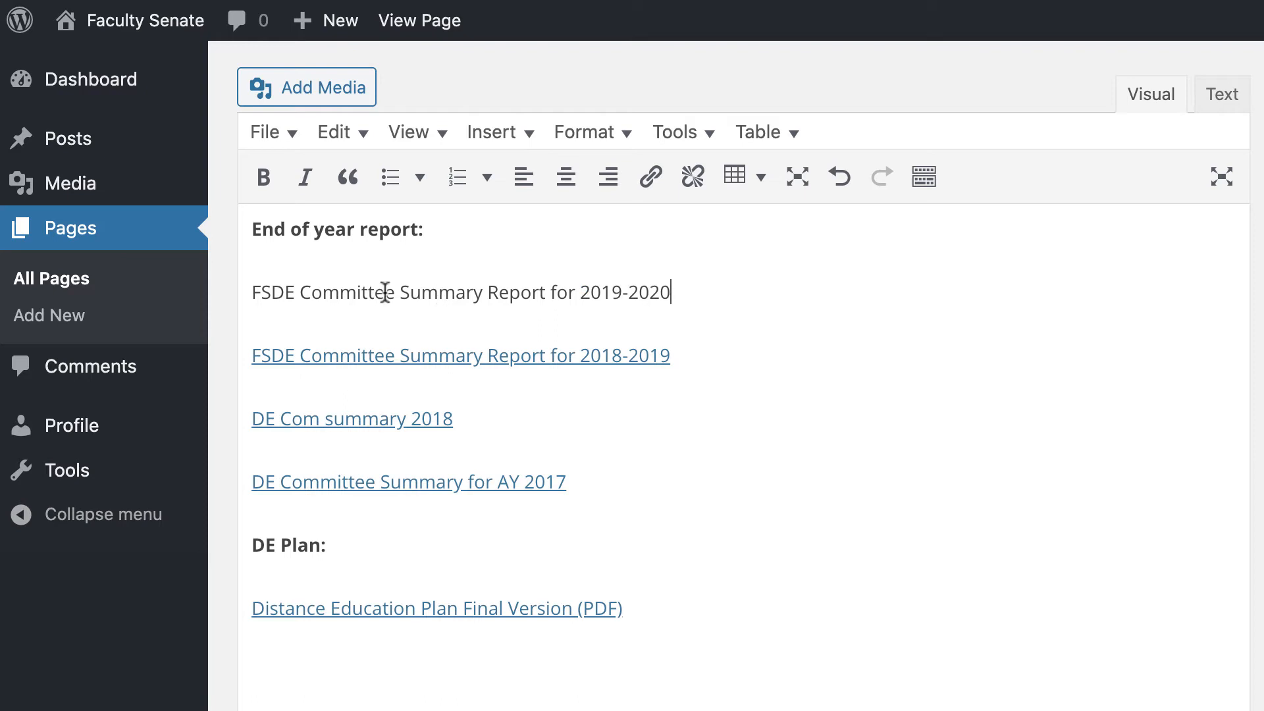
{"action": "mouse_move", "coordinate": [725, 283]}
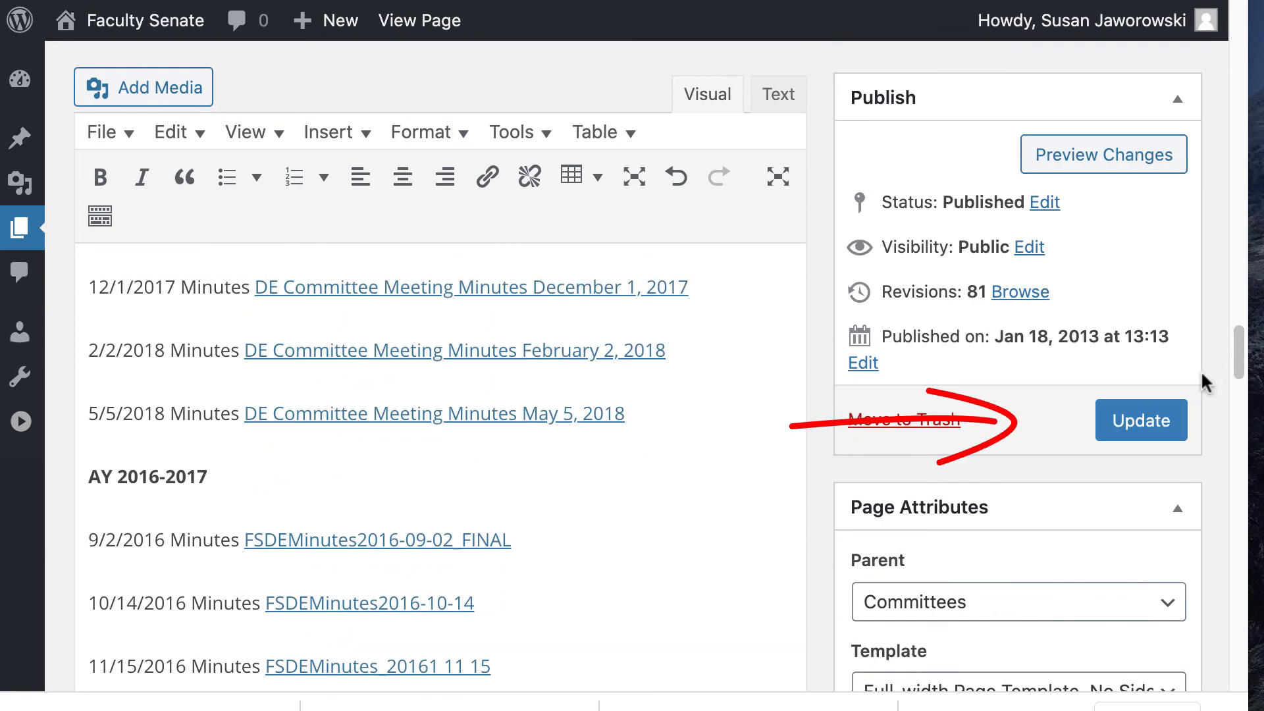
Update the Distance Education page so the new report line is saved.
{"action": "left_click", "coordinate": [1140, 420]}
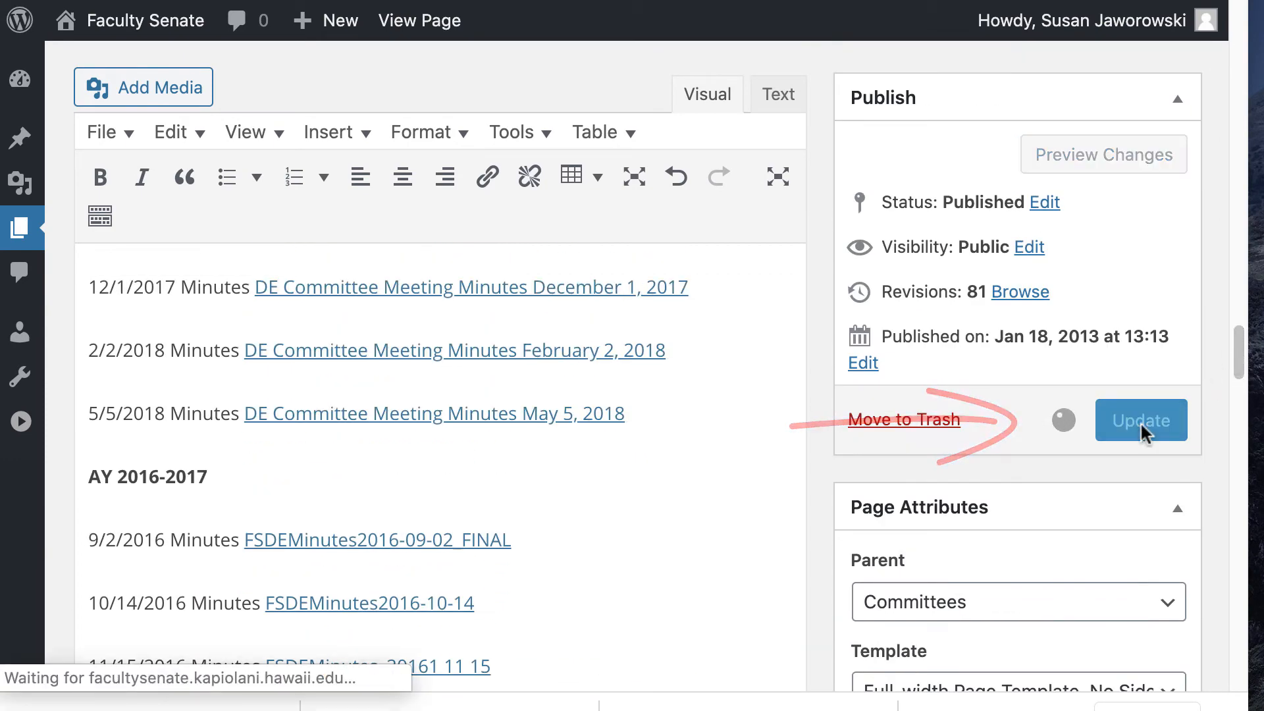
{"action": "left_click", "coordinate": [1141, 420]}
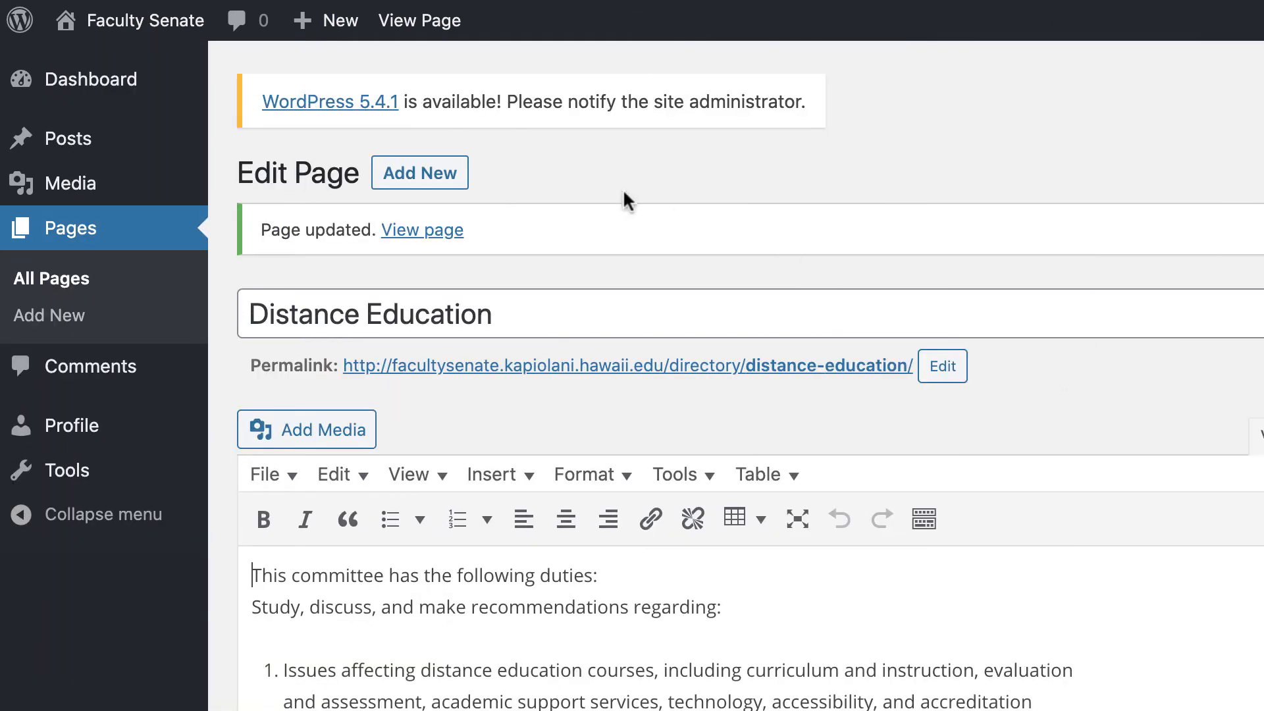
Upload '2019-2020 FS DE Summary Report.pdf' to the Media Library from the computer.
{"action": "left_click", "coordinate": [71, 183]}
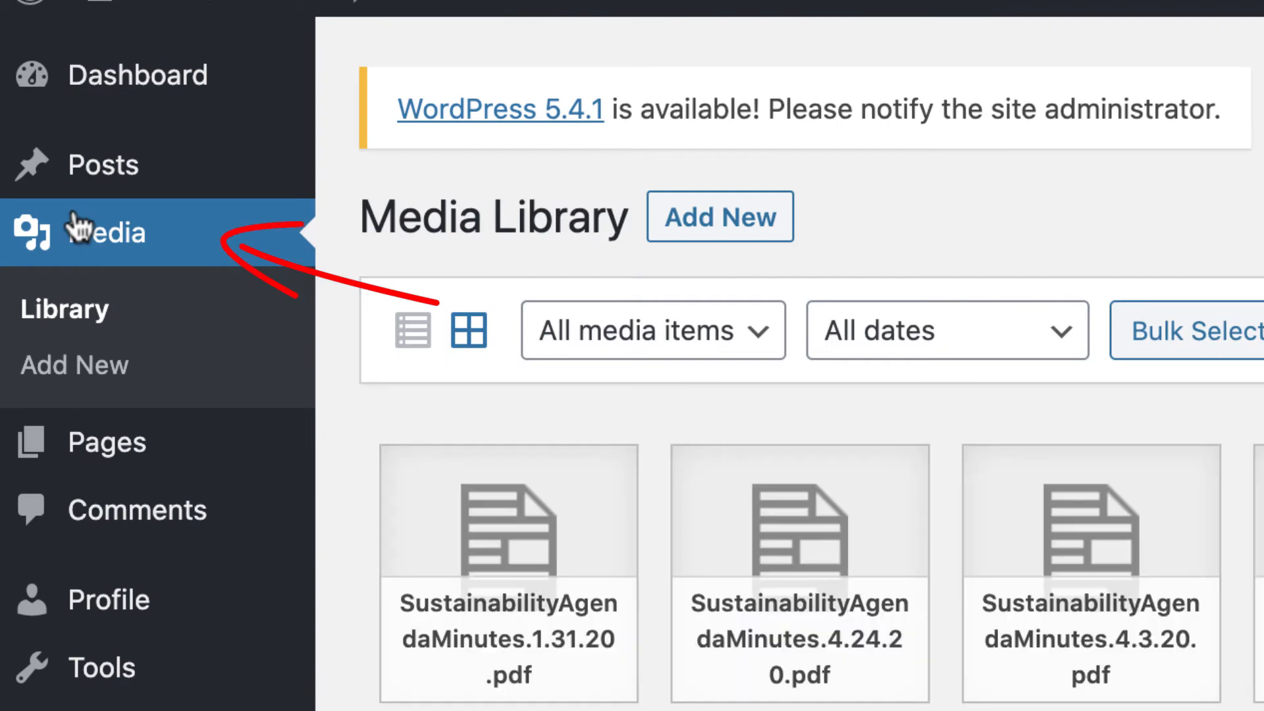
{"action": "left_click", "coordinate": [719, 216]}
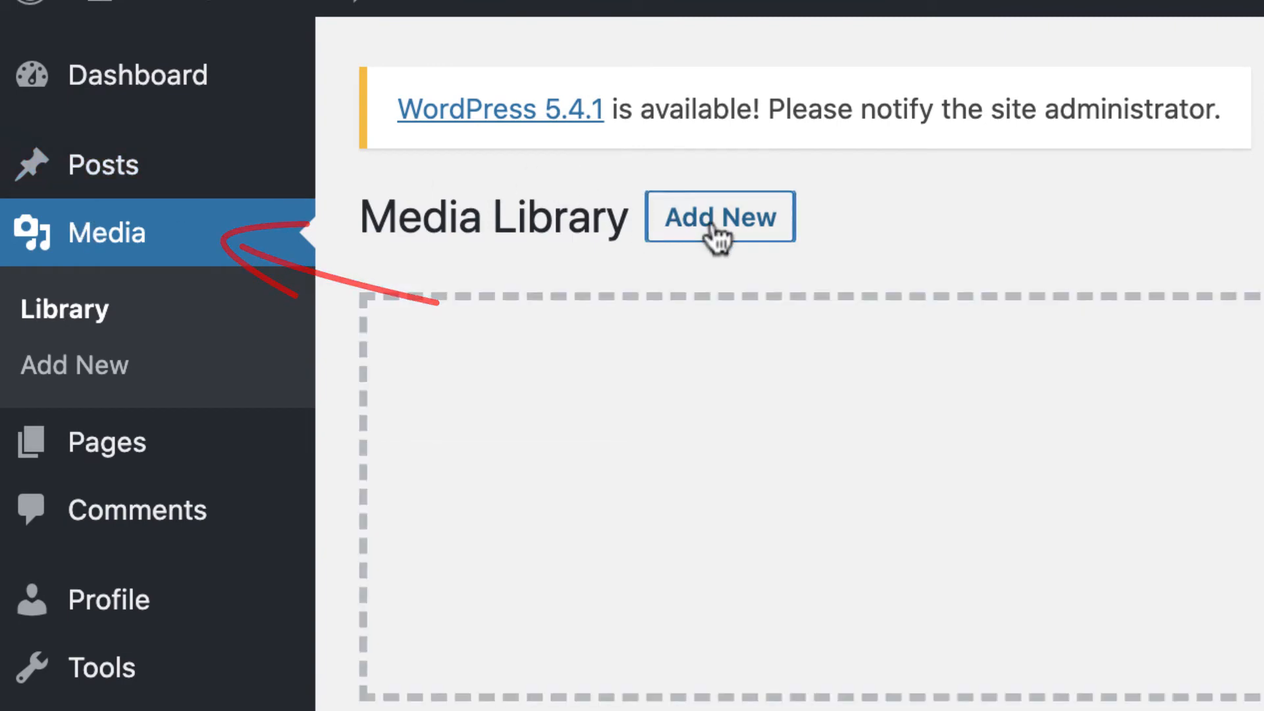
{"action": "left_click", "coordinate": [719, 217]}
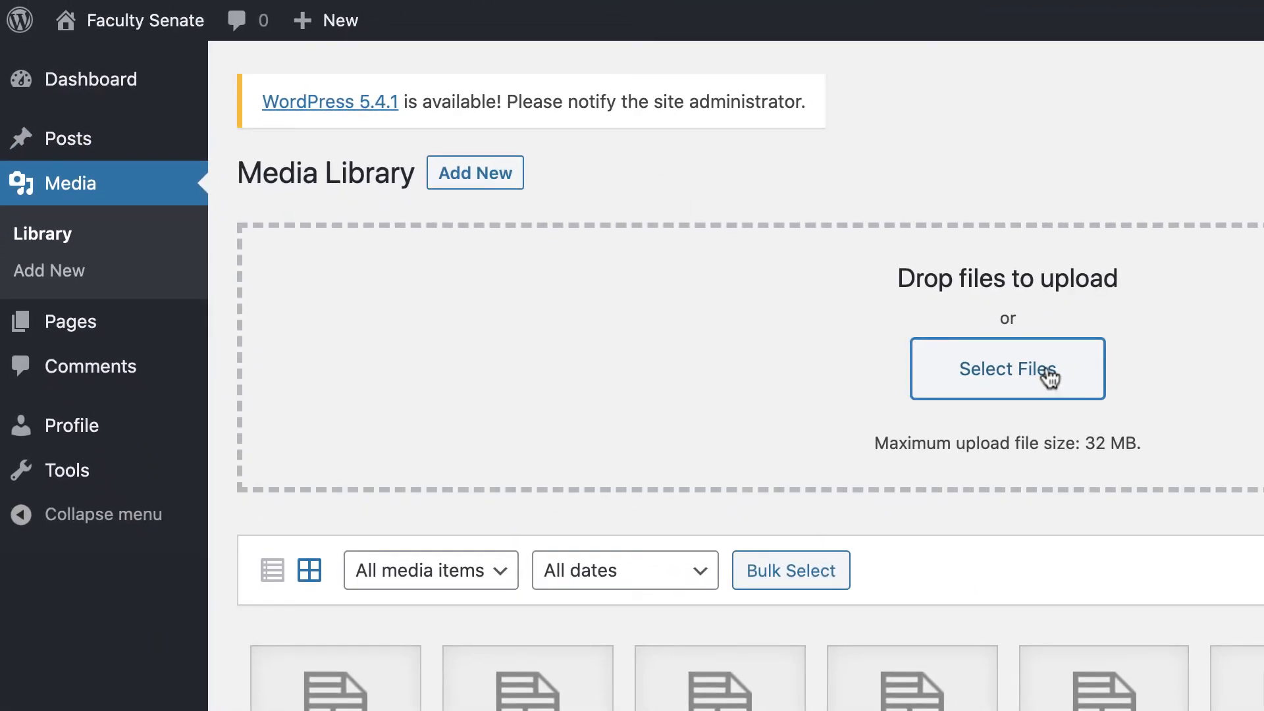
{"action": "left_click", "coordinate": [1007, 368]}
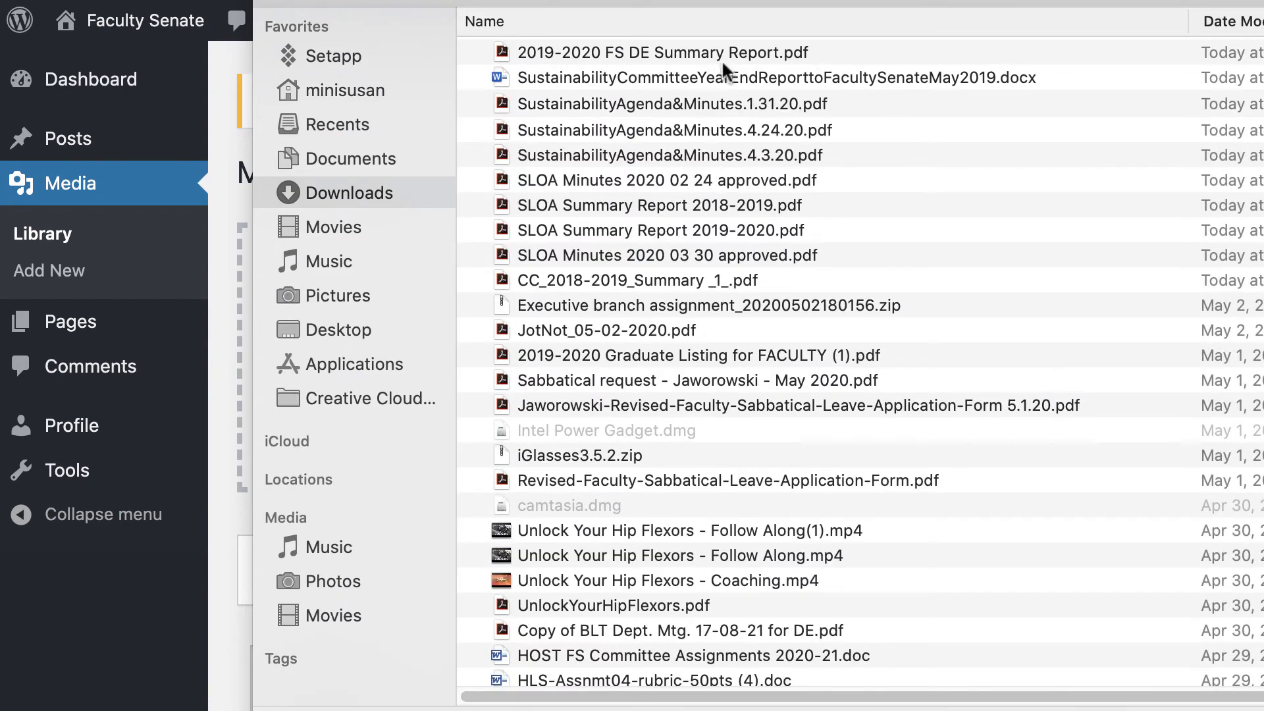
{"action": "left_click", "coordinate": [665, 52]}
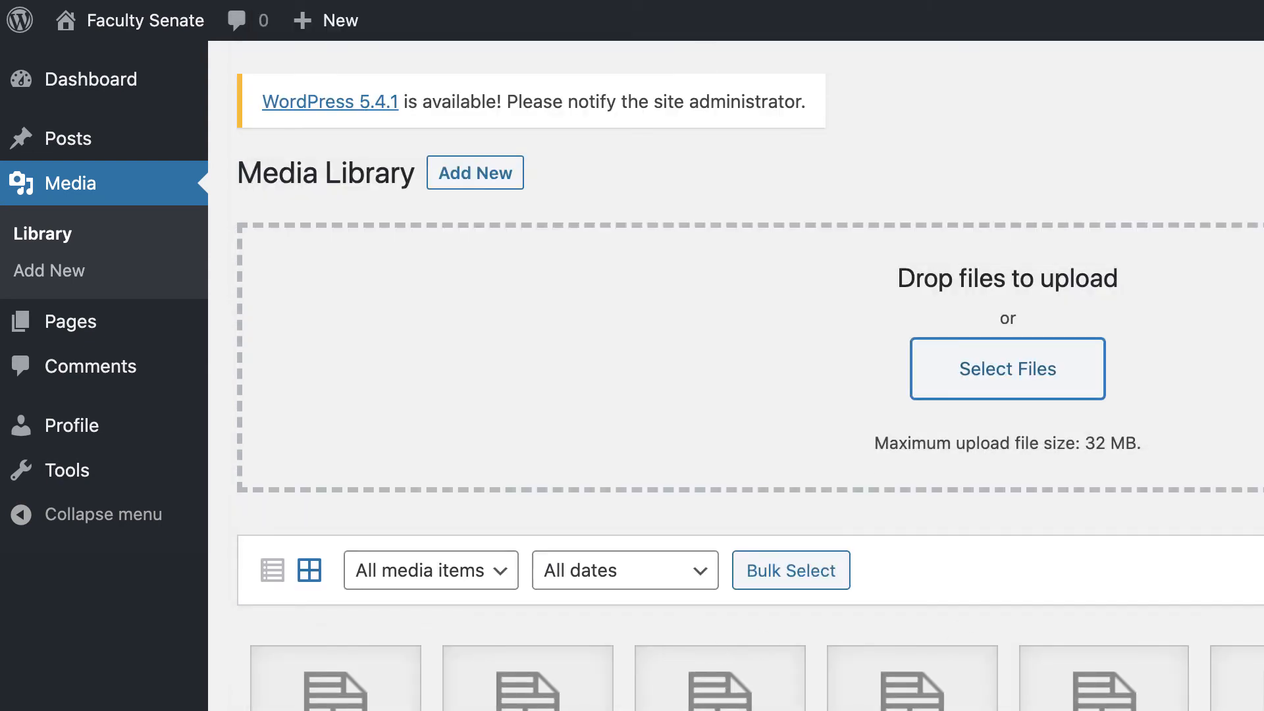
Copy the uploaded summary report PDF's file URL from Attachment Details, then return to the library.
{"action": "scroll", "scroll_direction": "down", "scroll_amount": 3}
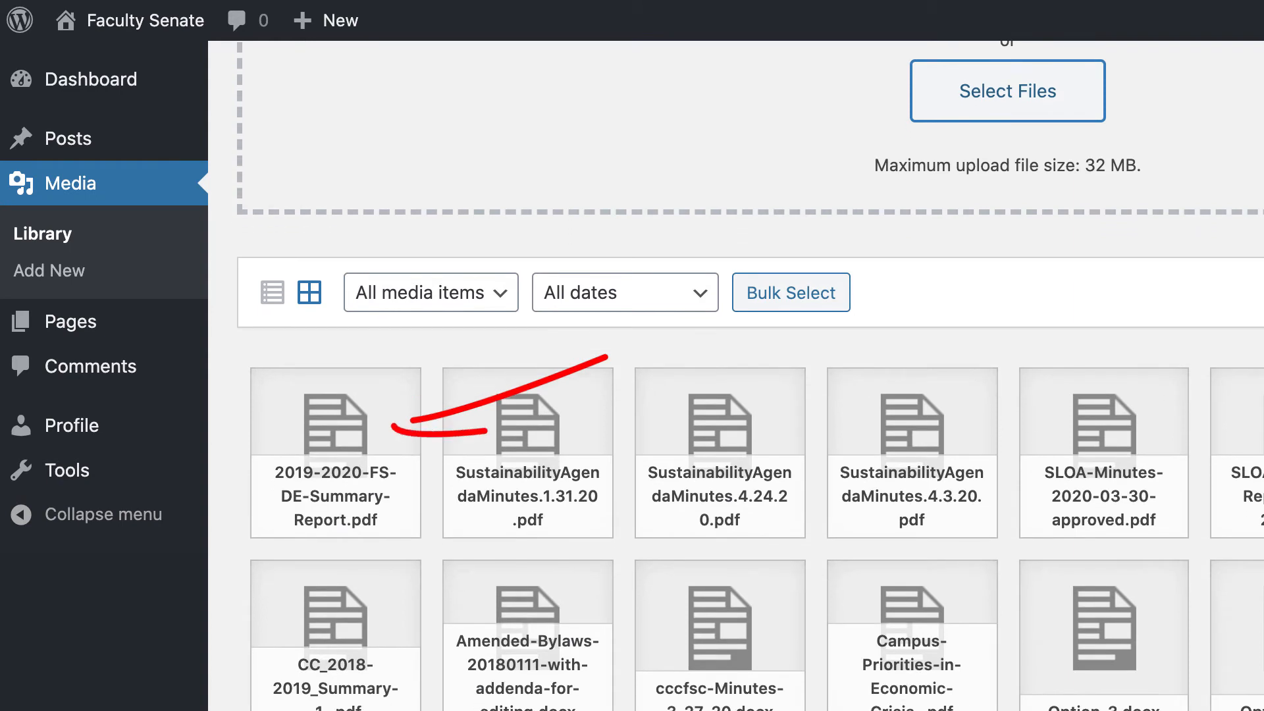
{"action": "left_click", "coordinate": [341, 449]}
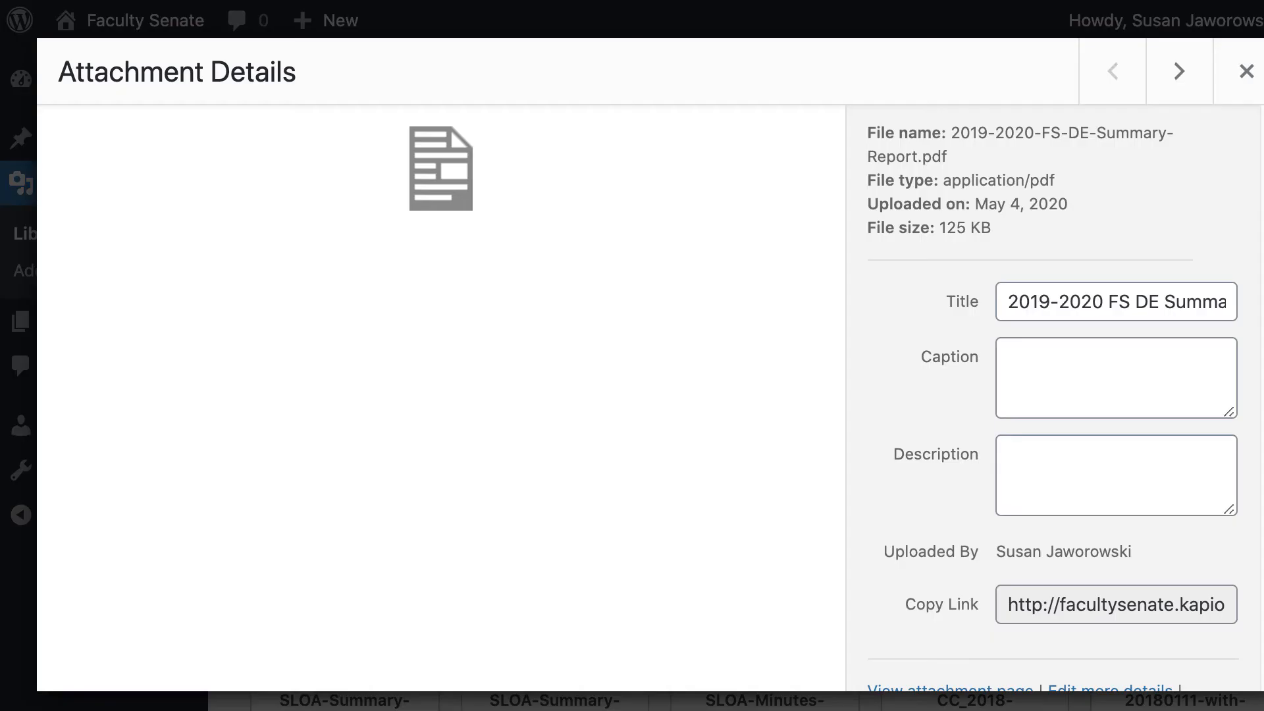
{"action": "left_click", "coordinate": [1117, 604]}
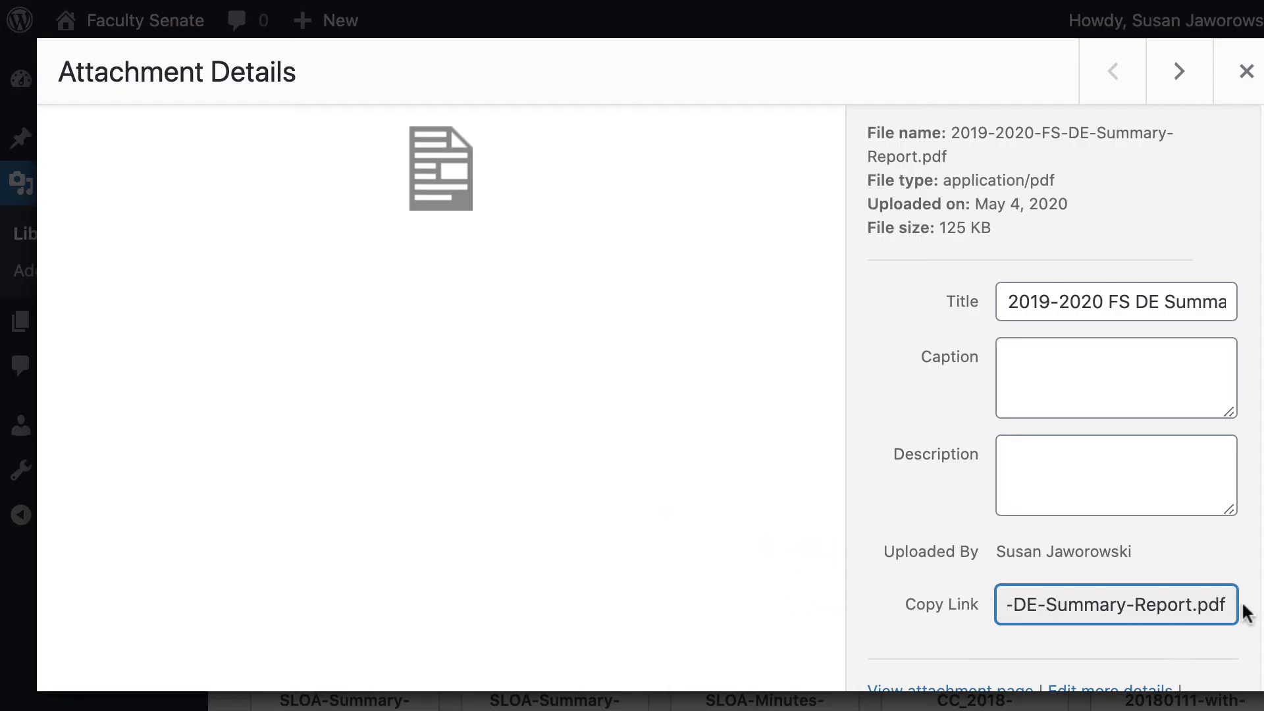
{"action": "left_click", "coordinate": [1115, 604]}
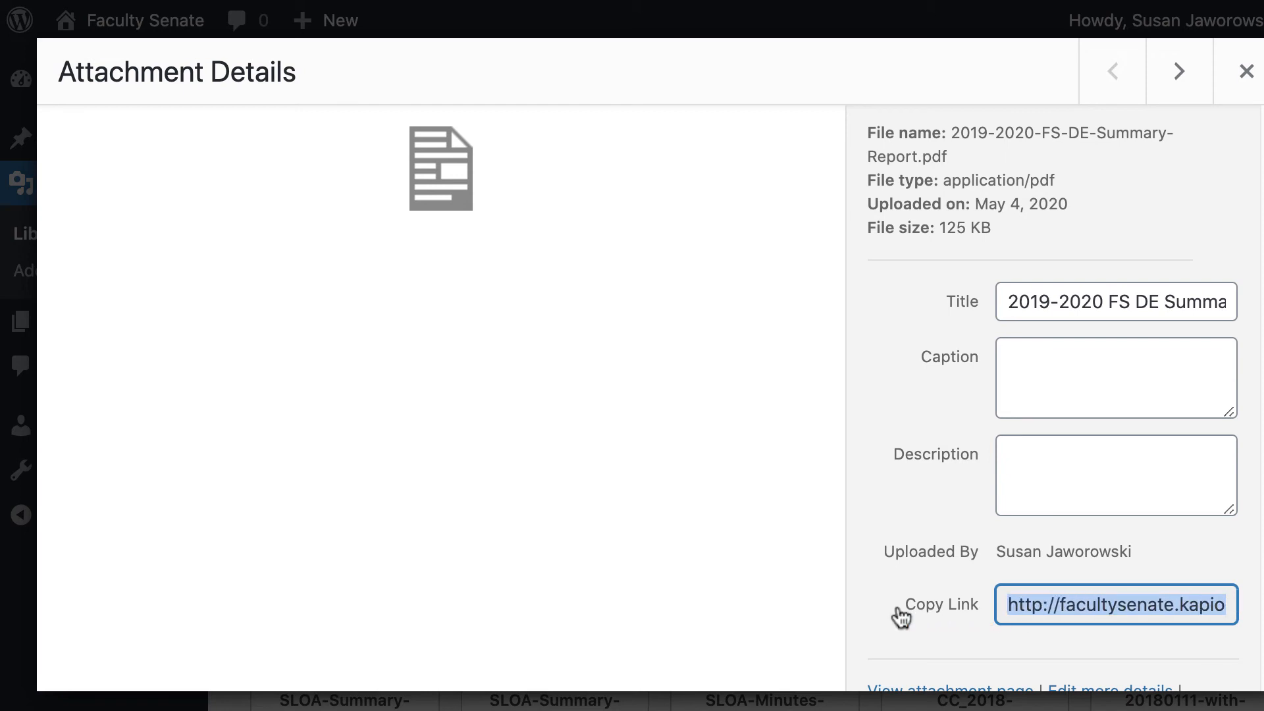
{"action": "mouse_move", "coordinate": [1190, 150]}
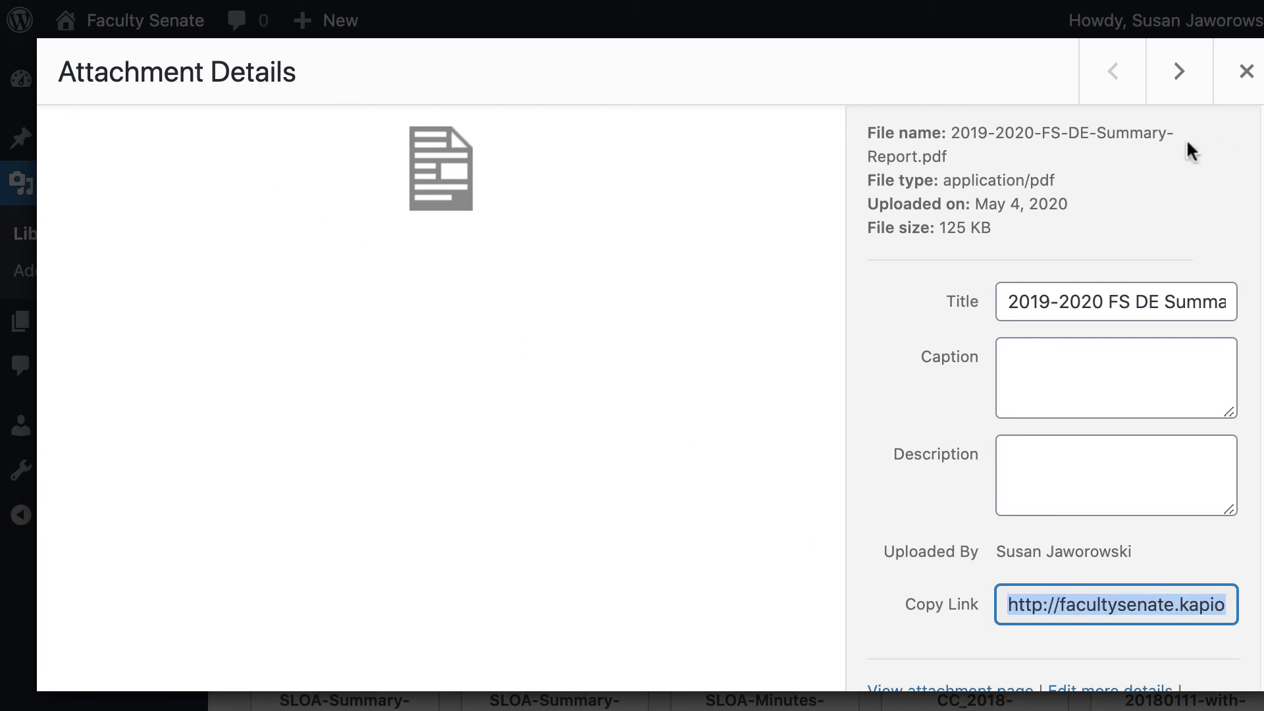
{"action": "left_click", "coordinate": [1247, 71]}
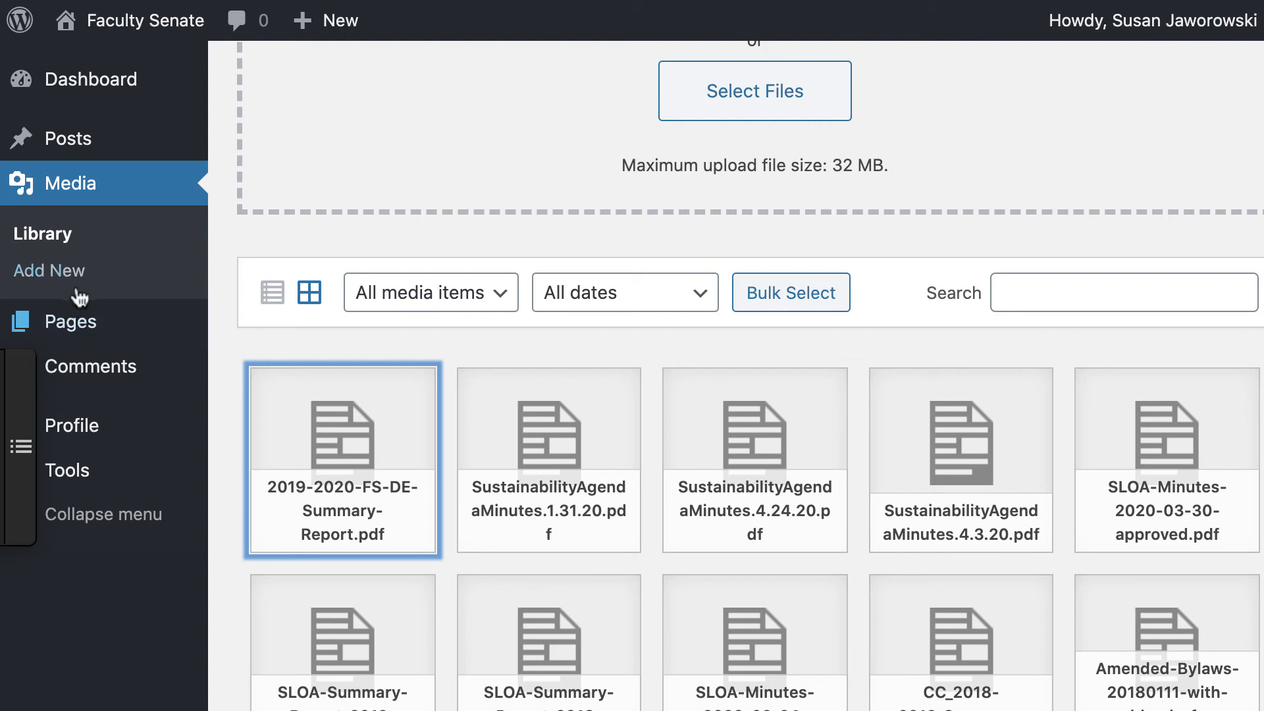
Reopen the Distance Education page for editing from All Pages.
{"action": "left_click", "coordinate": [70, 321]}
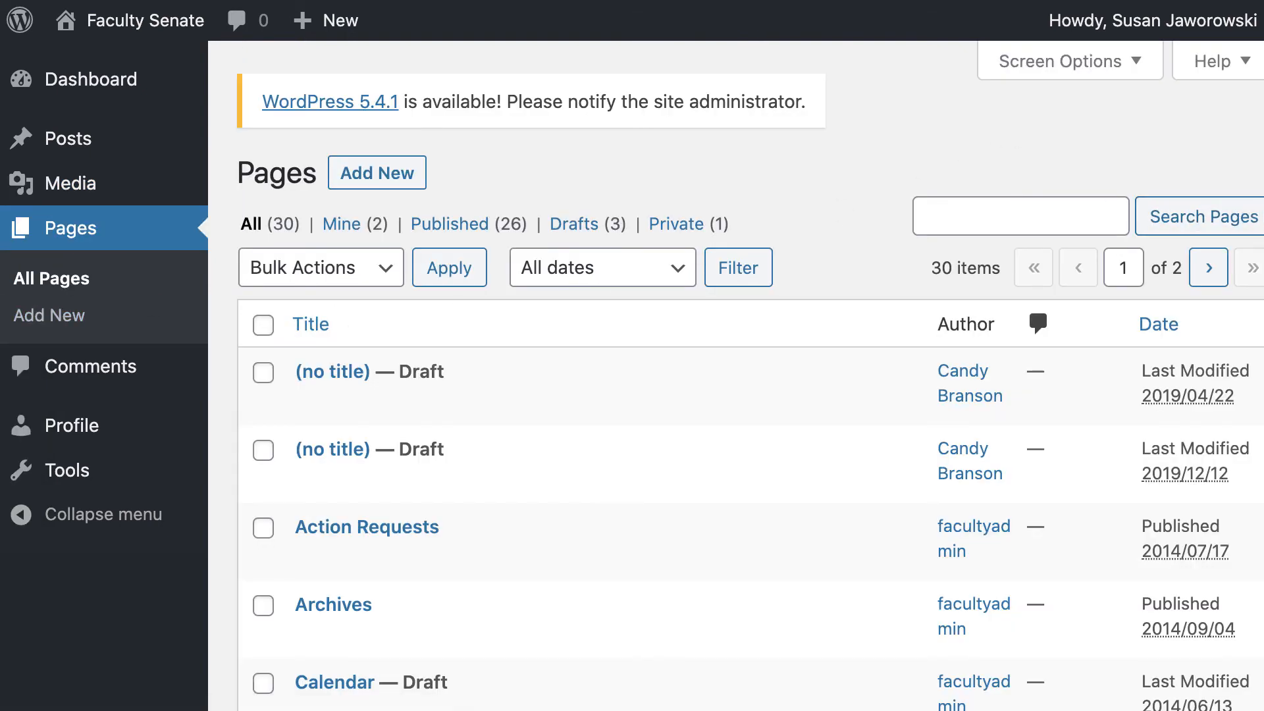
{"action": "scroll", "scroll_direction": "down", "scroll_amount": 3}
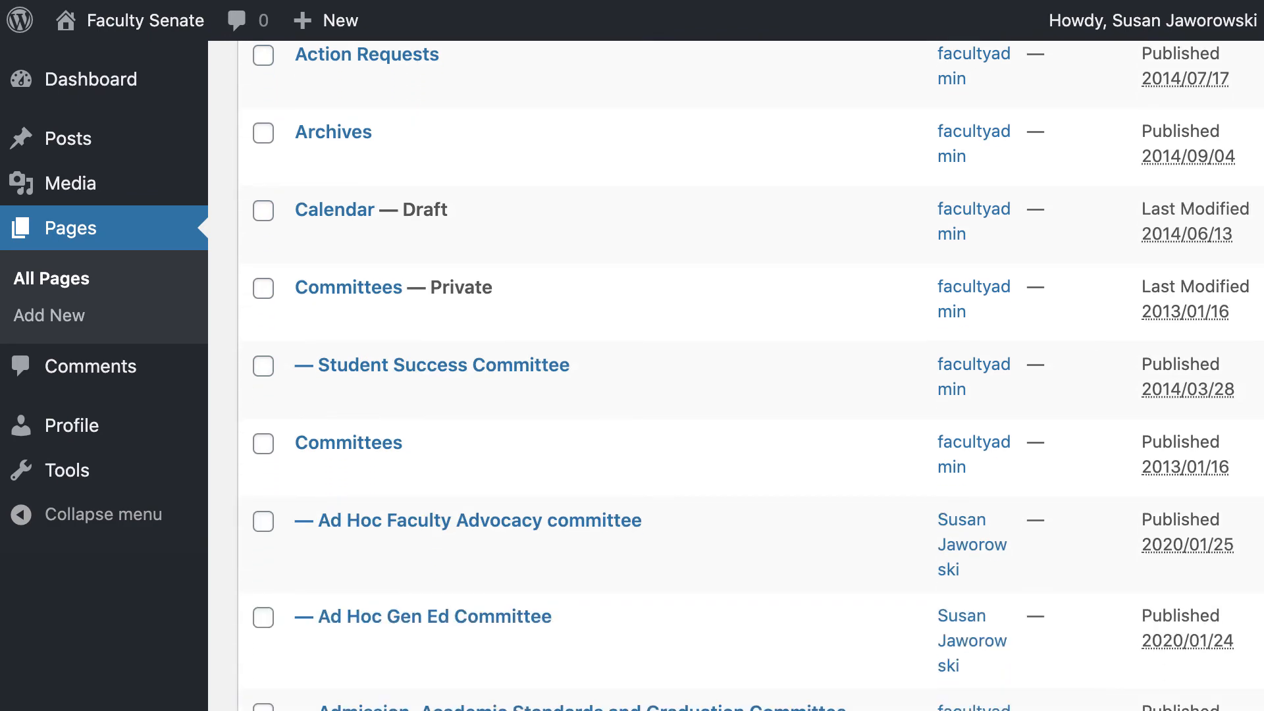
{"action": "scroll", "scroll_direction": "down", "scroll_amount": 3}
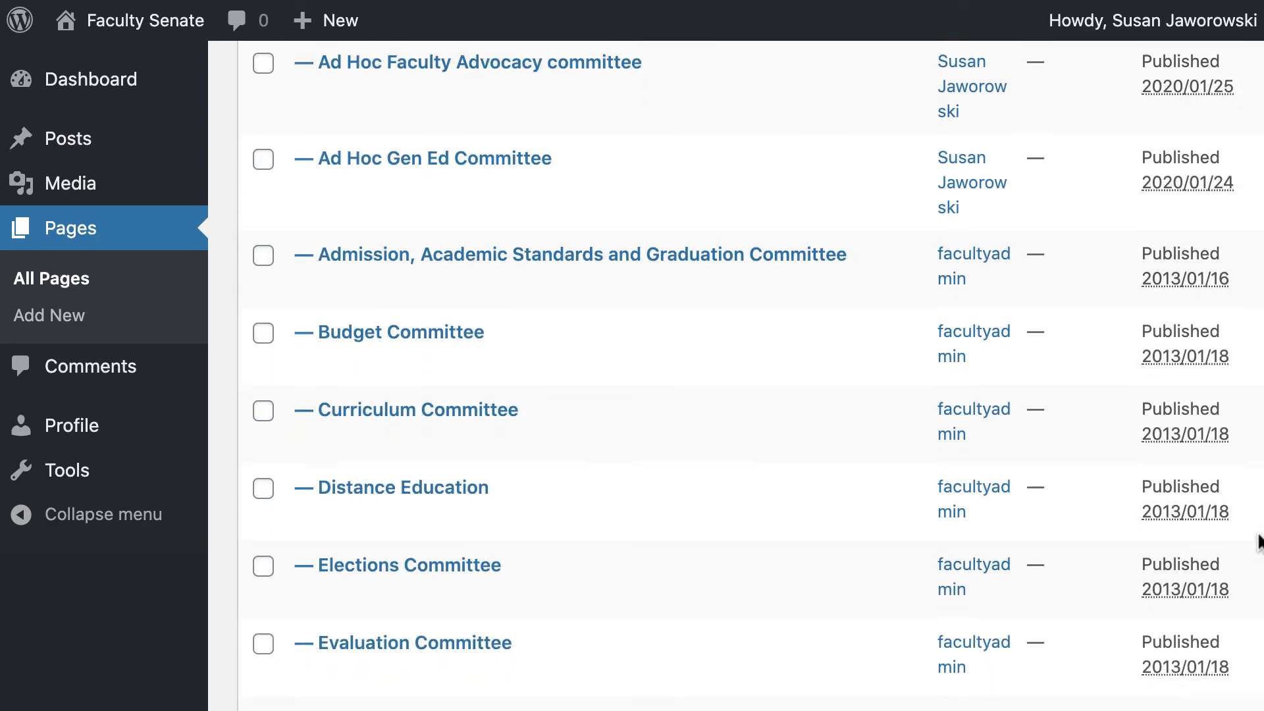
{"action": "left_click", "coordinate": [402, 487]}
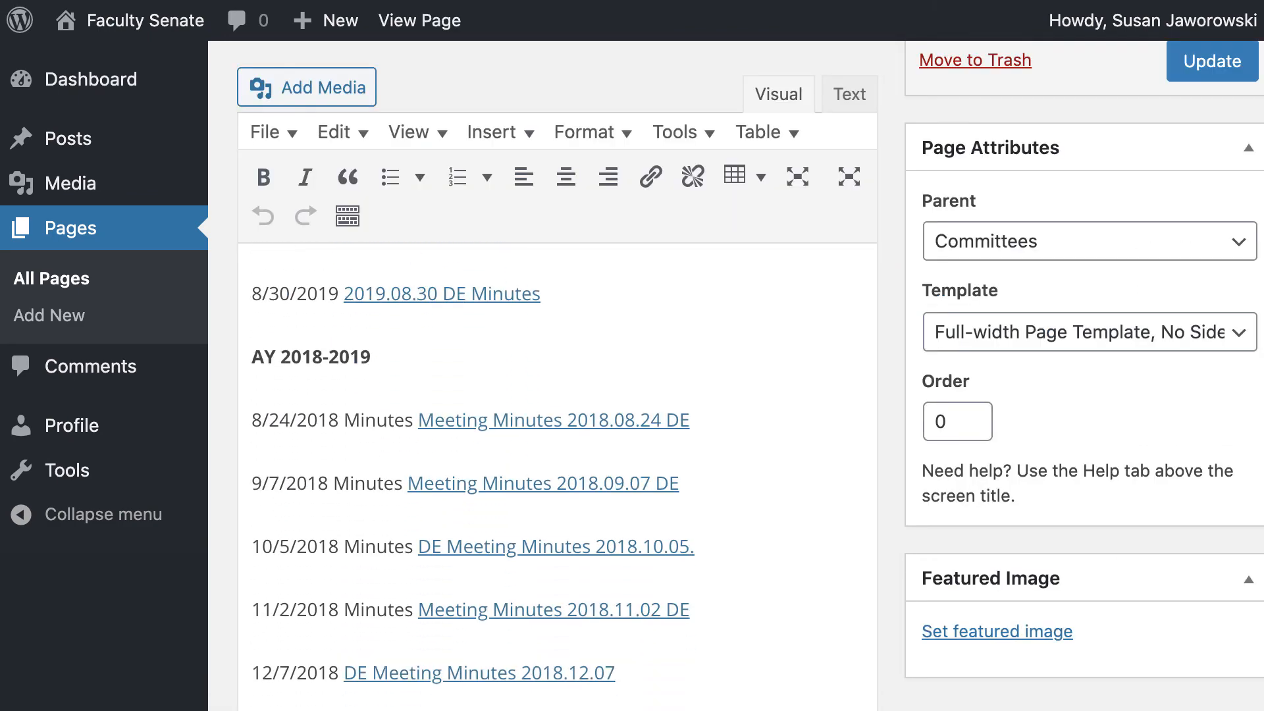
Begin inserting a link on the 2019-2020 summary report line.
{"action": "scroll", "scroll_direction": "down", "scroll_amount": 3}
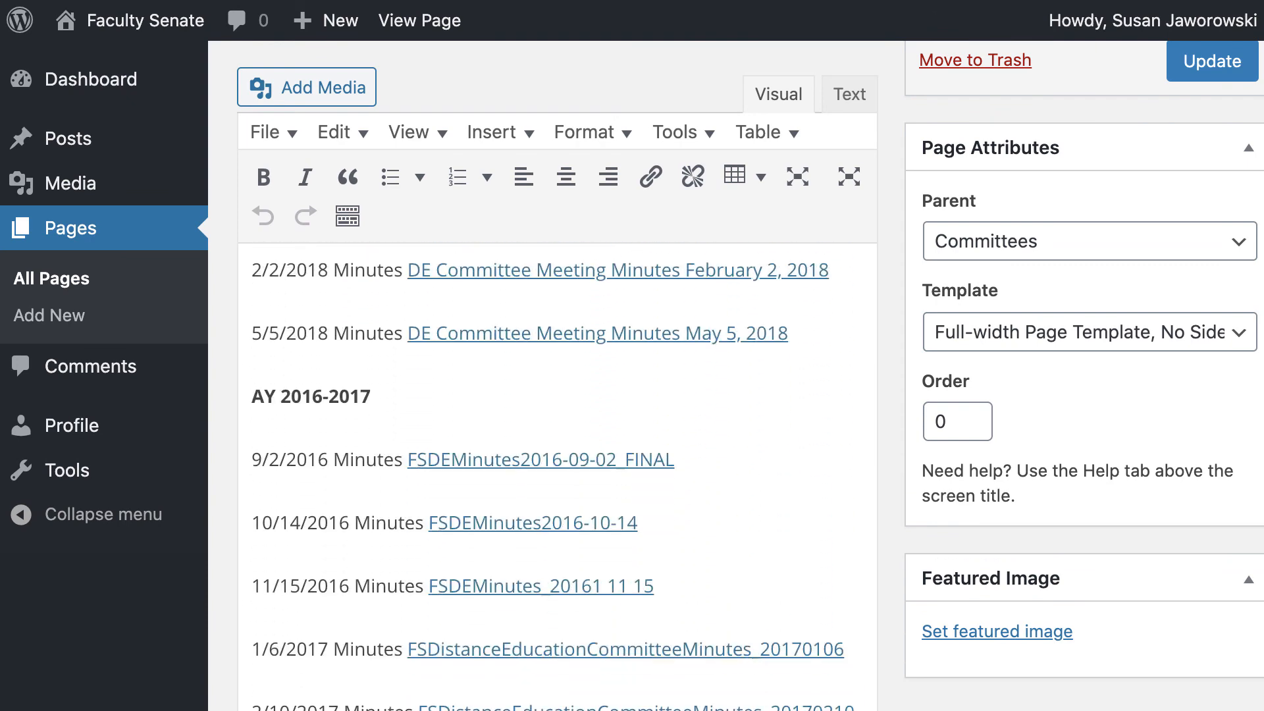
{"action": "scroll", "scroll_direction": "down", "scroll_amount": 3}
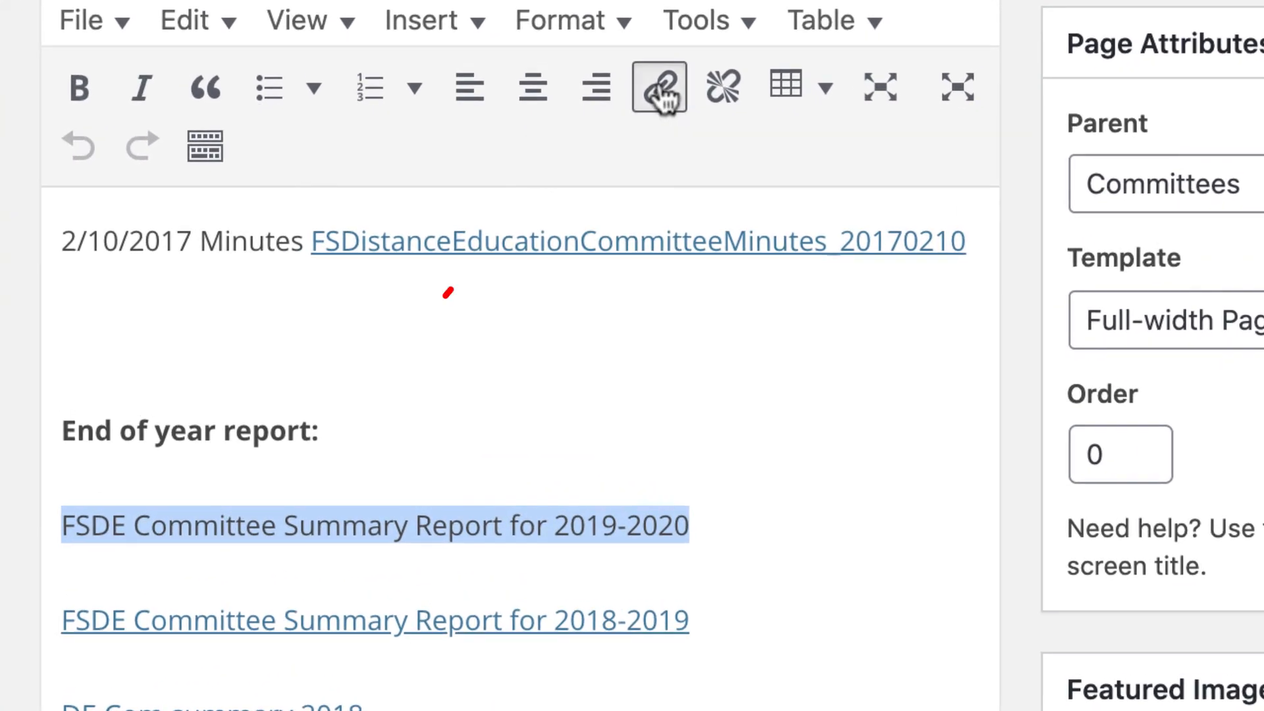
{"action": "left_click", "coordinate": [660, 87]}
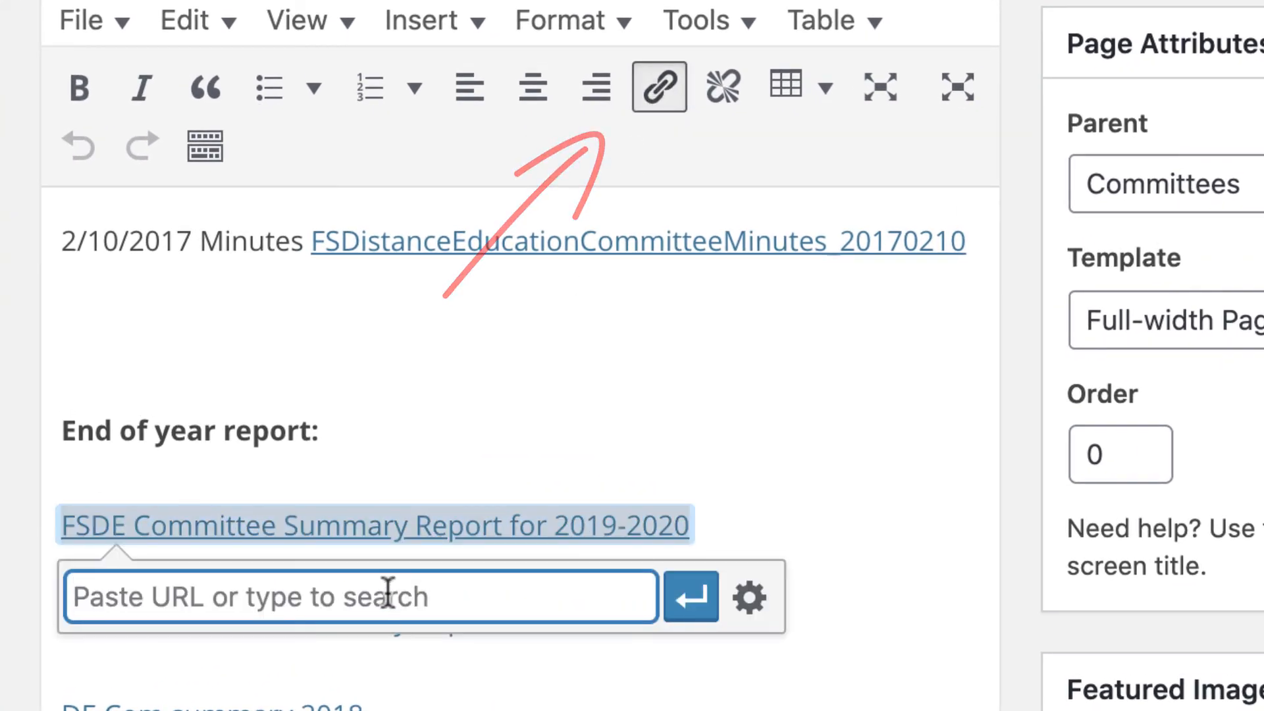